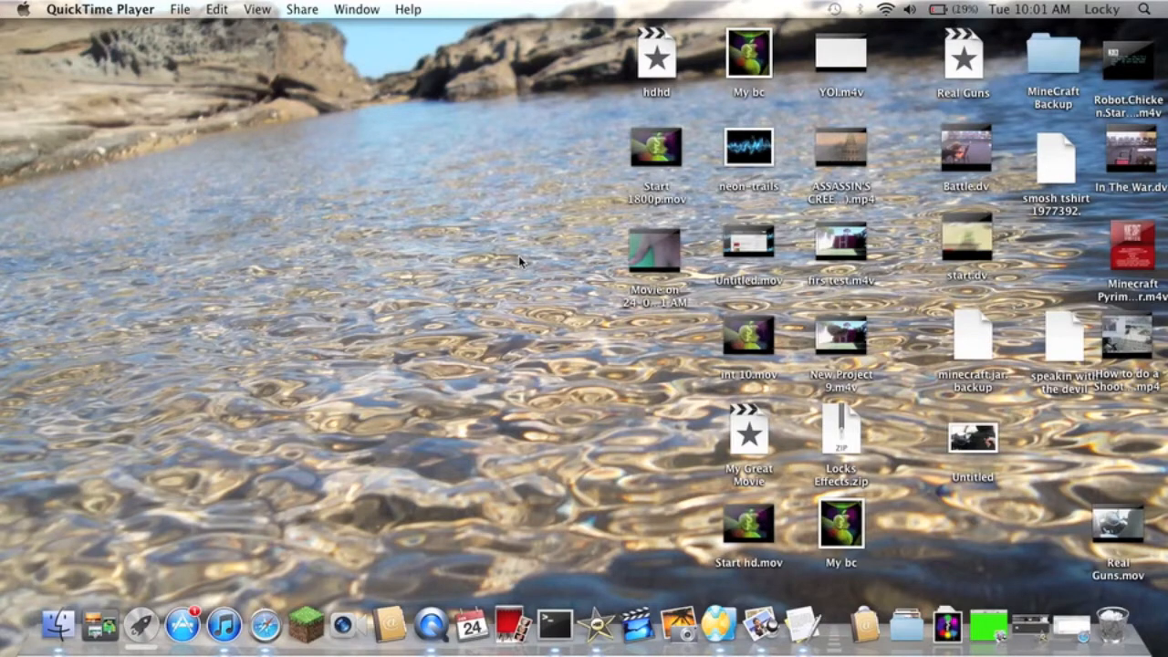
{"action": "mouse_move", "coordinate": [981, 460]}
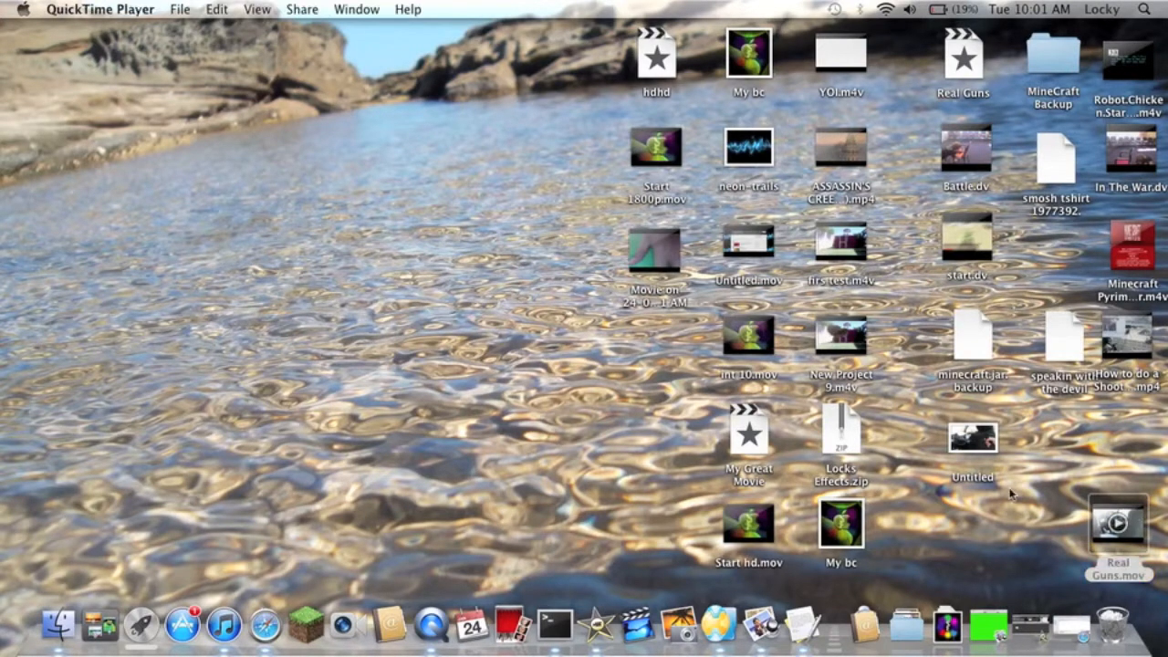
Preview the Real Guns example movie and close its window.
{"action": "double_click", "coordinate": [1117, 522]}
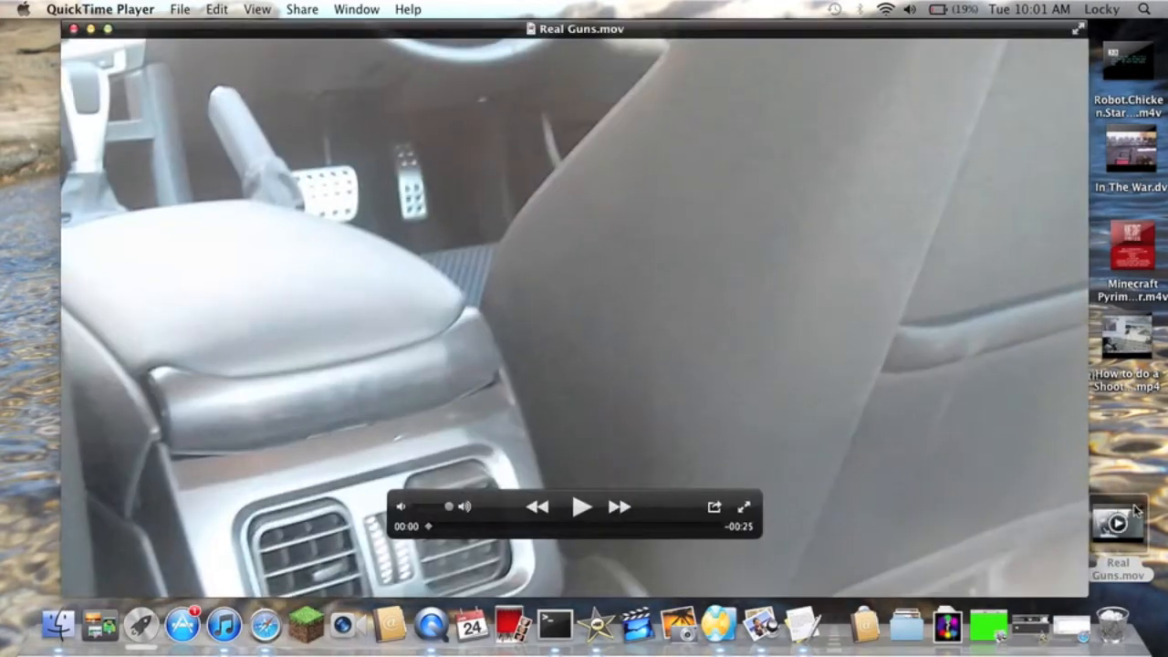
{"action": "left_click", "coordinate": [581, 507]}
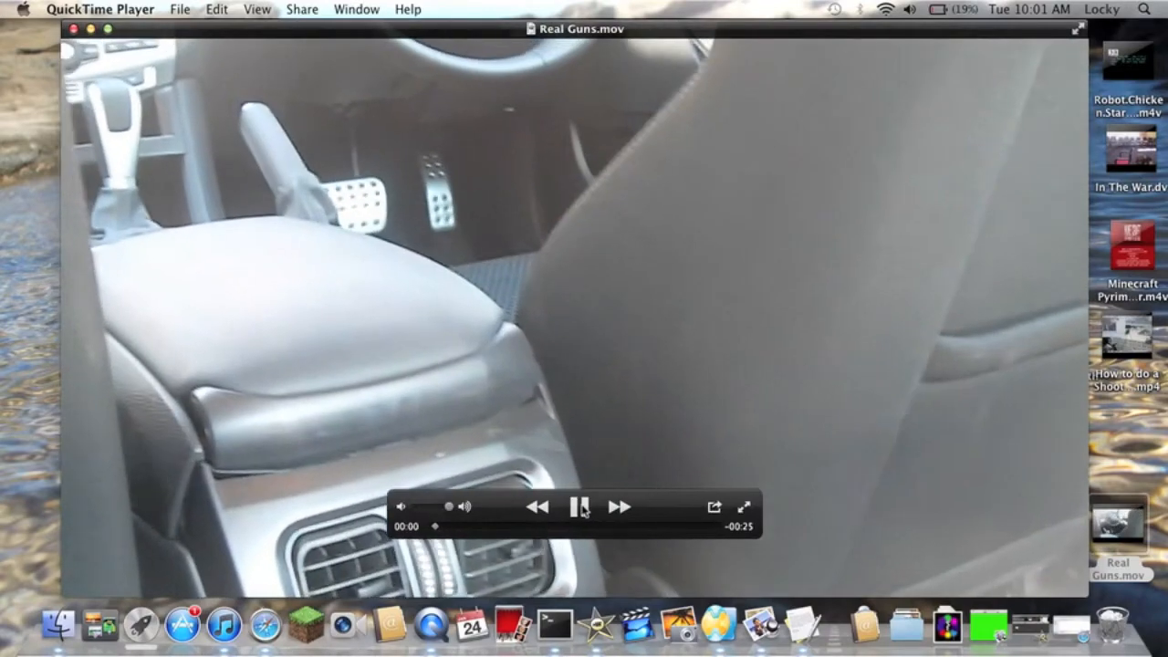
{"action": "left_click", "coordinate": [580, 508]}
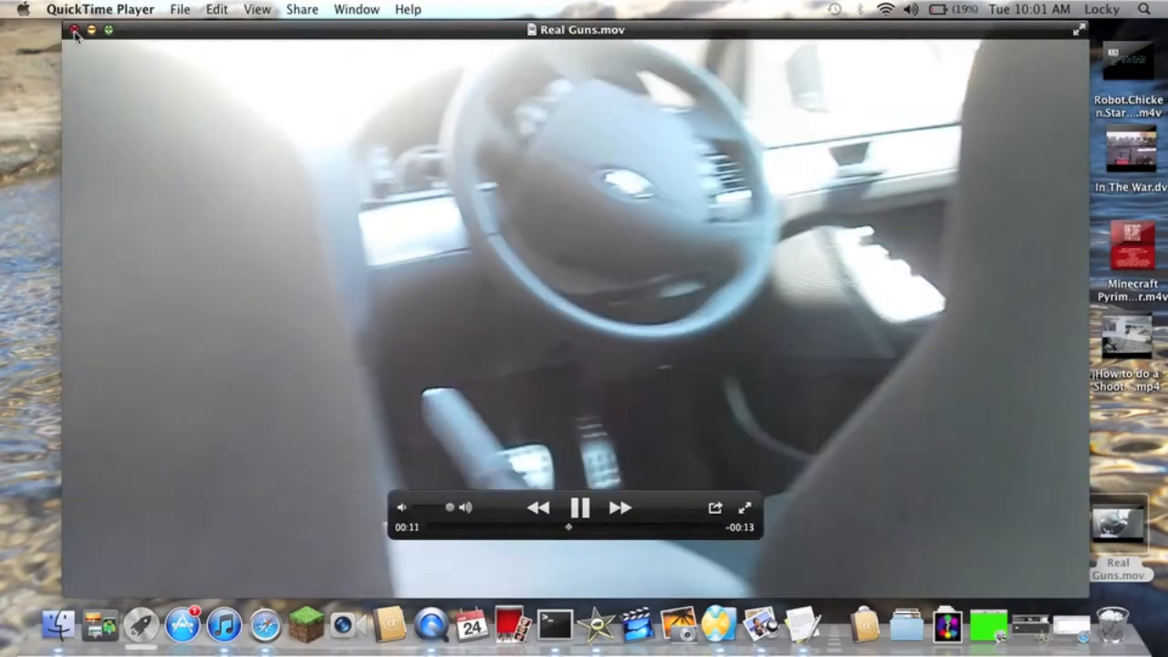
{"action": "left_click", "coordinate": [75, 29]}
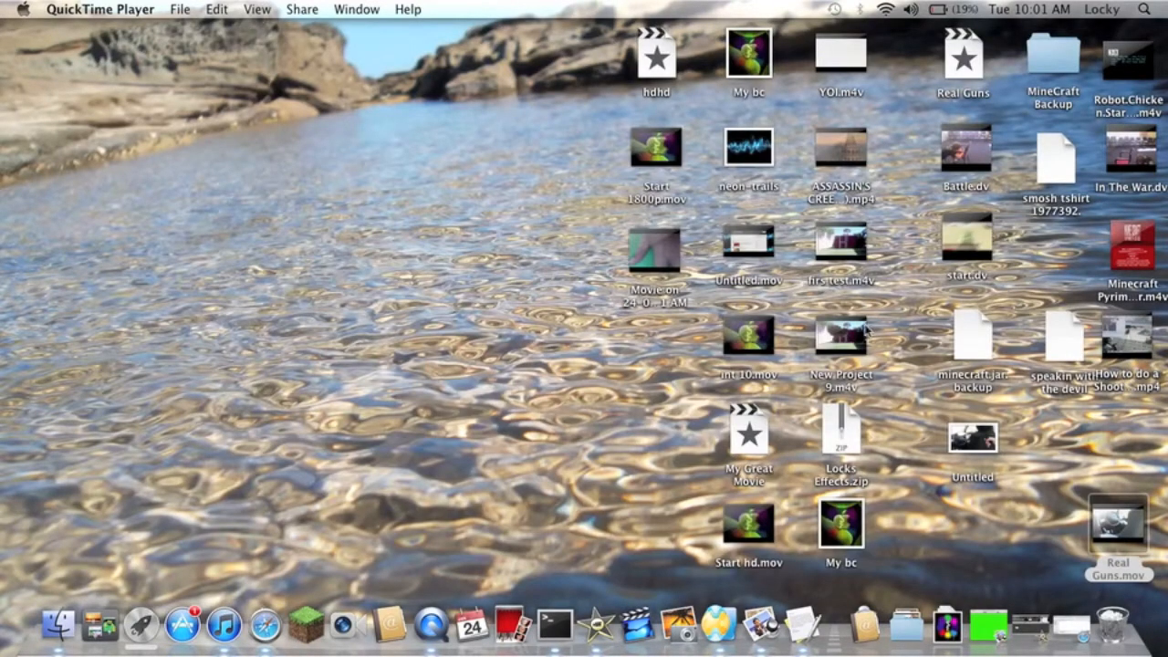
{"action": "mouse_move", "coordinate": [186, 587]}
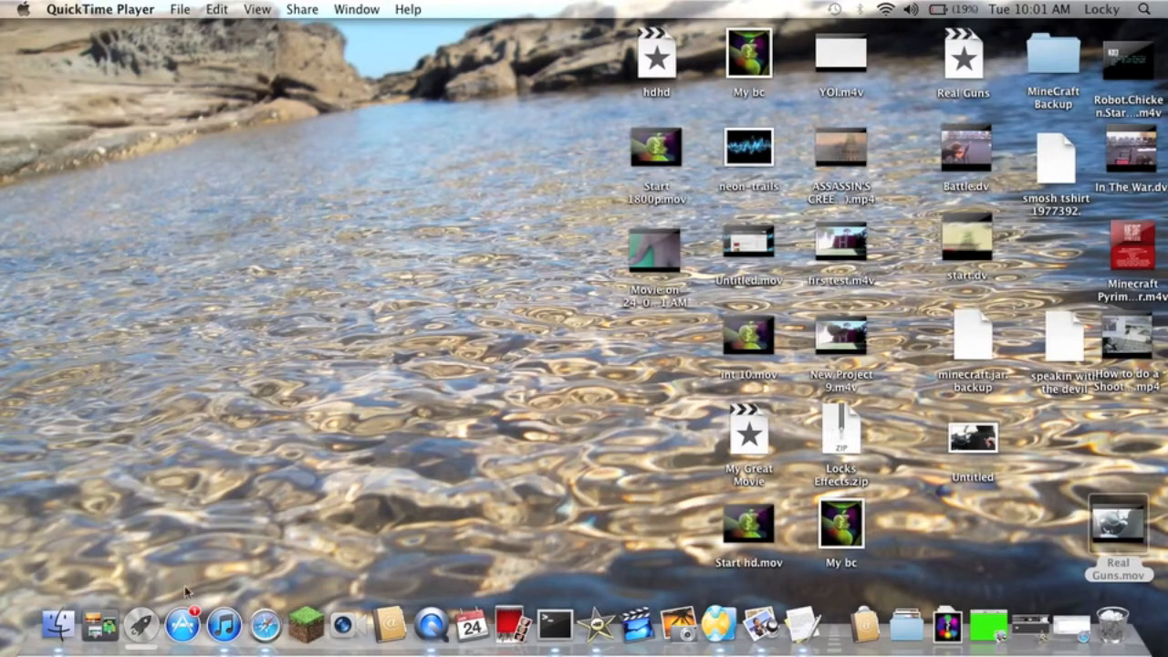
Expand the Locks Effects.zip archive on the desktop with Archive Utility.
{"action": "left_click", "coordinate": [290, 593]}
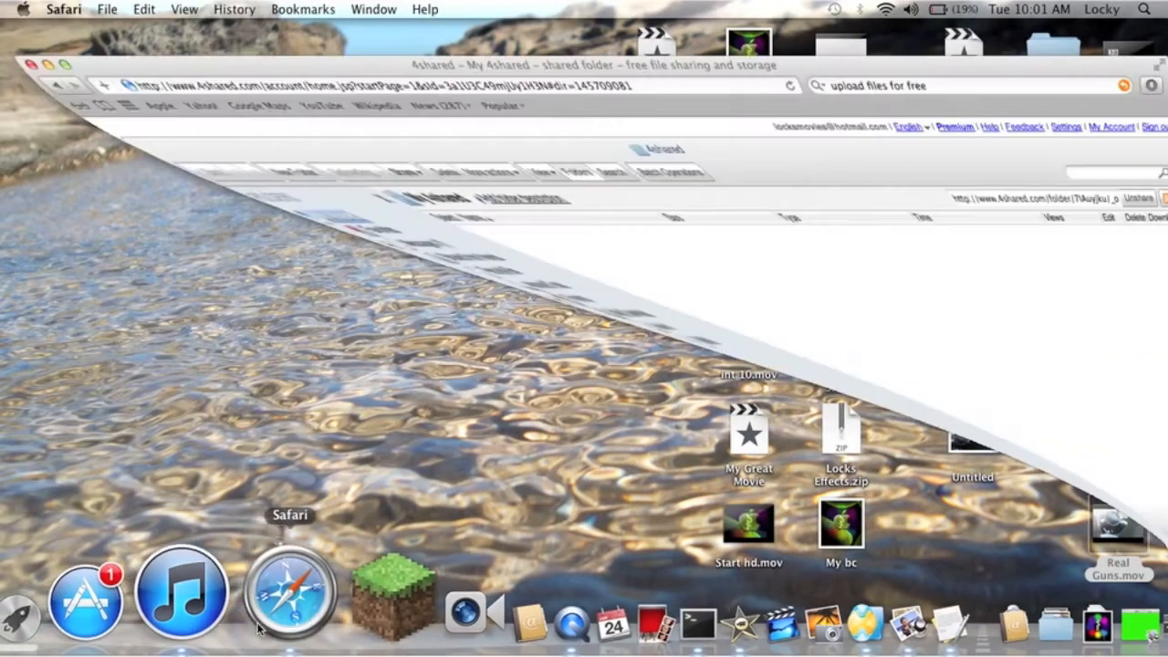
{"action": "left_click", "coordinate": [290, 591]}
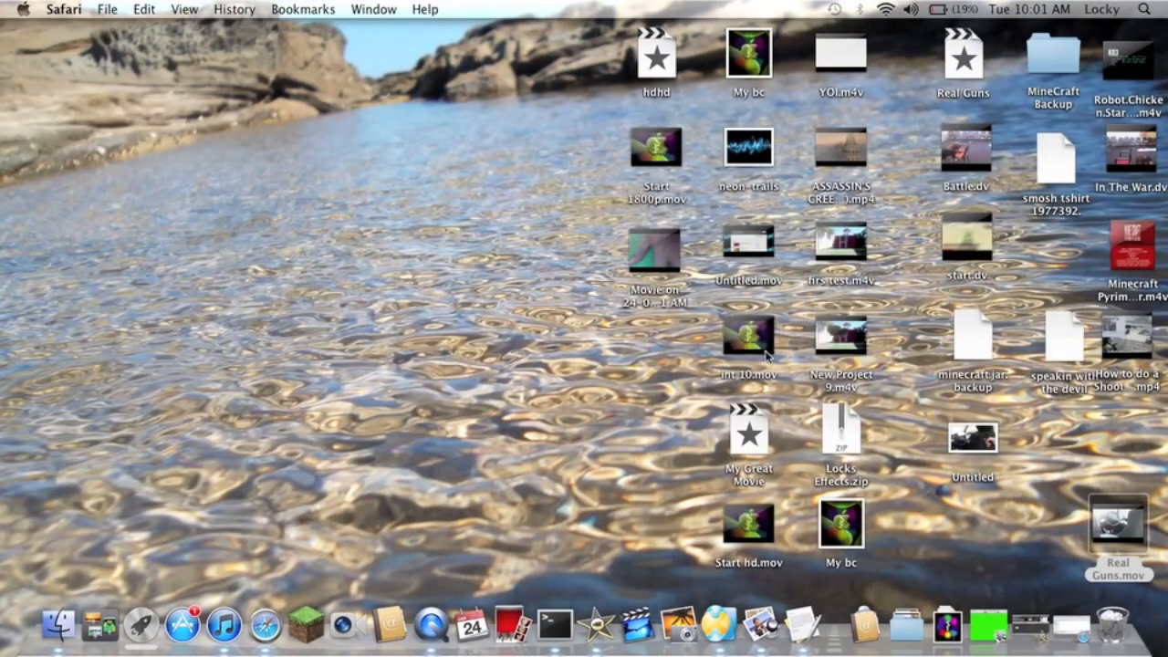
{"action": "left_click", "coordinate": [839, 429]}
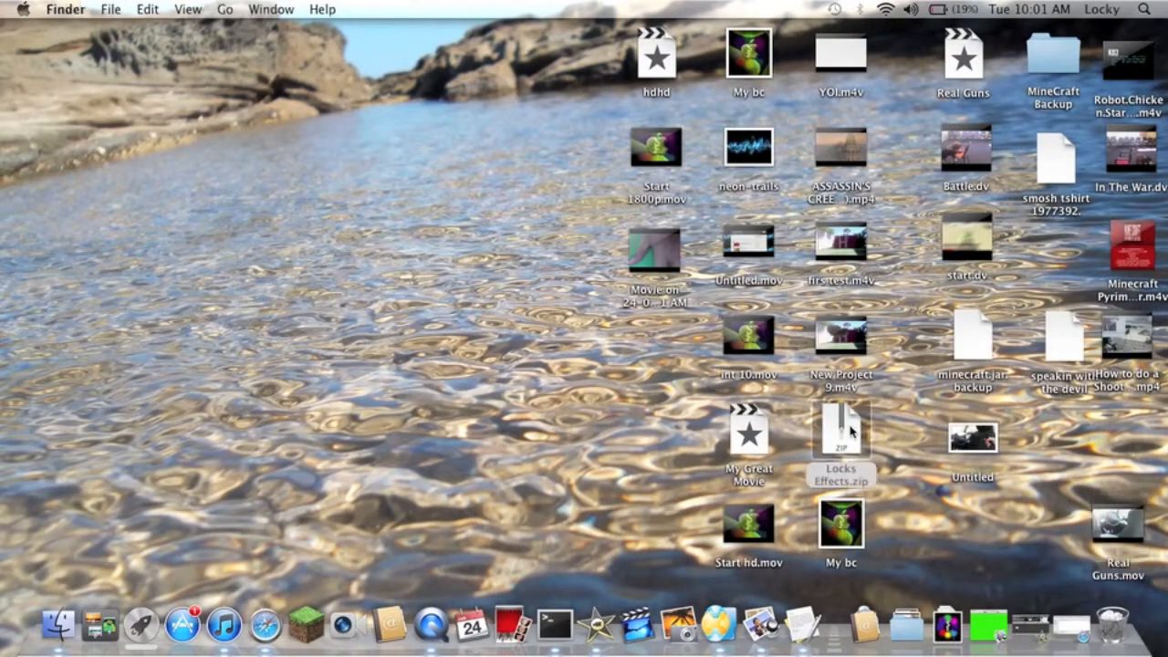
{"action": "double_click", "coordinate": [839, 434]}
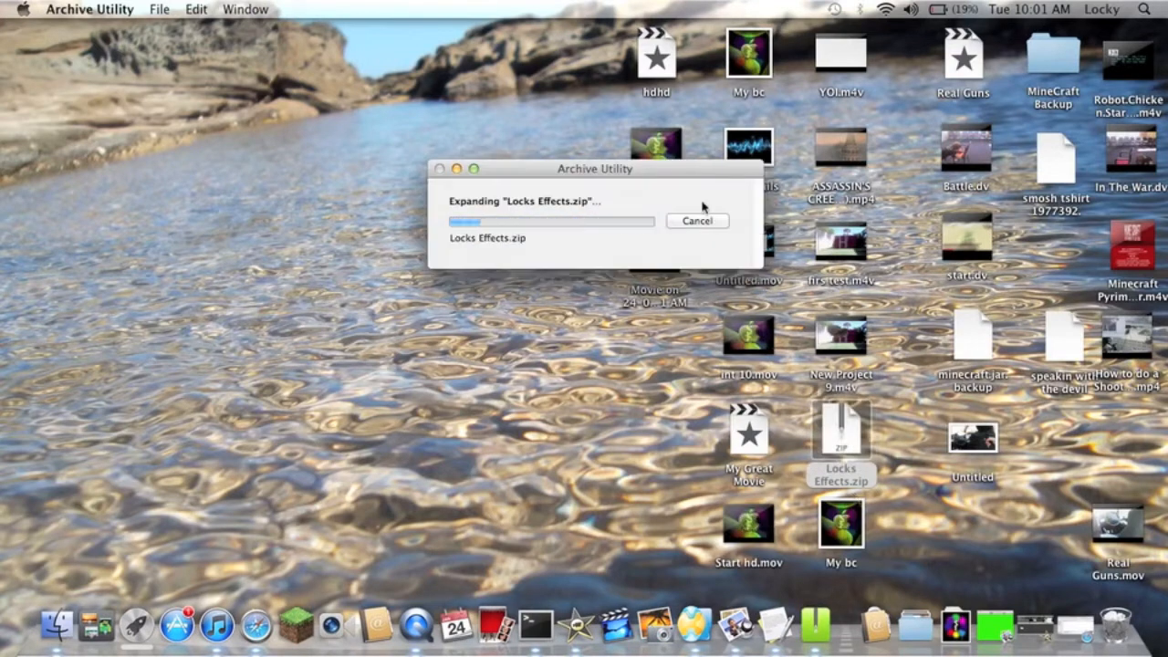
{"action": "mouse_move", "coordinate": [646, 249]}
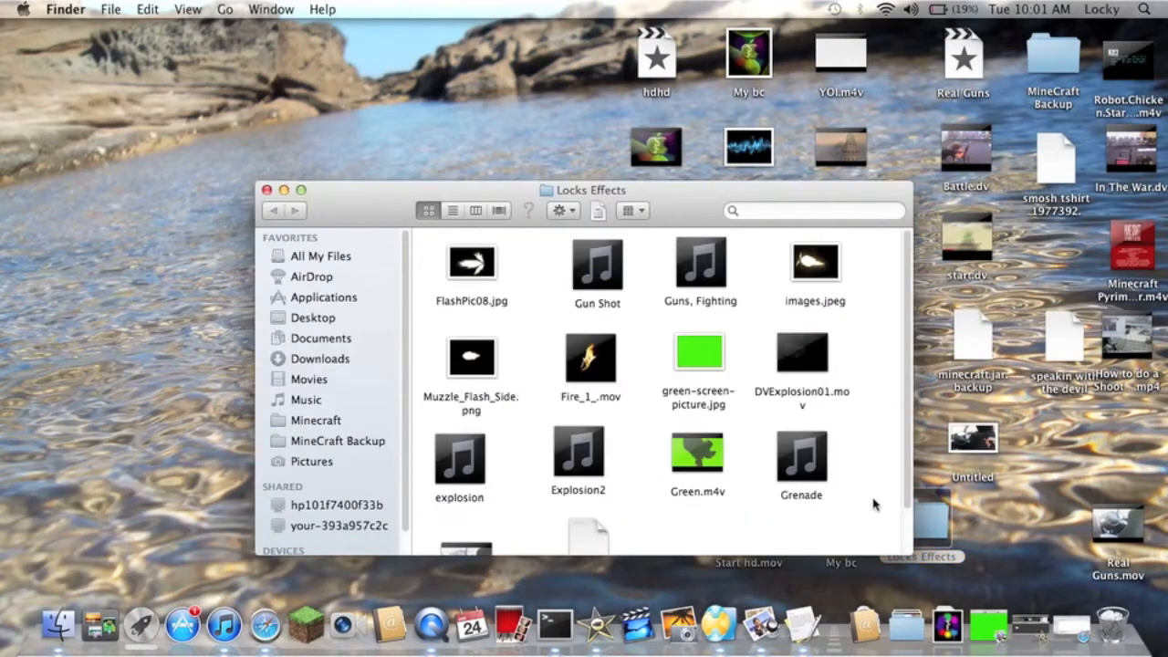
{"action": "scroll", "scroll_direction": "down", "scroll_amount": 3}
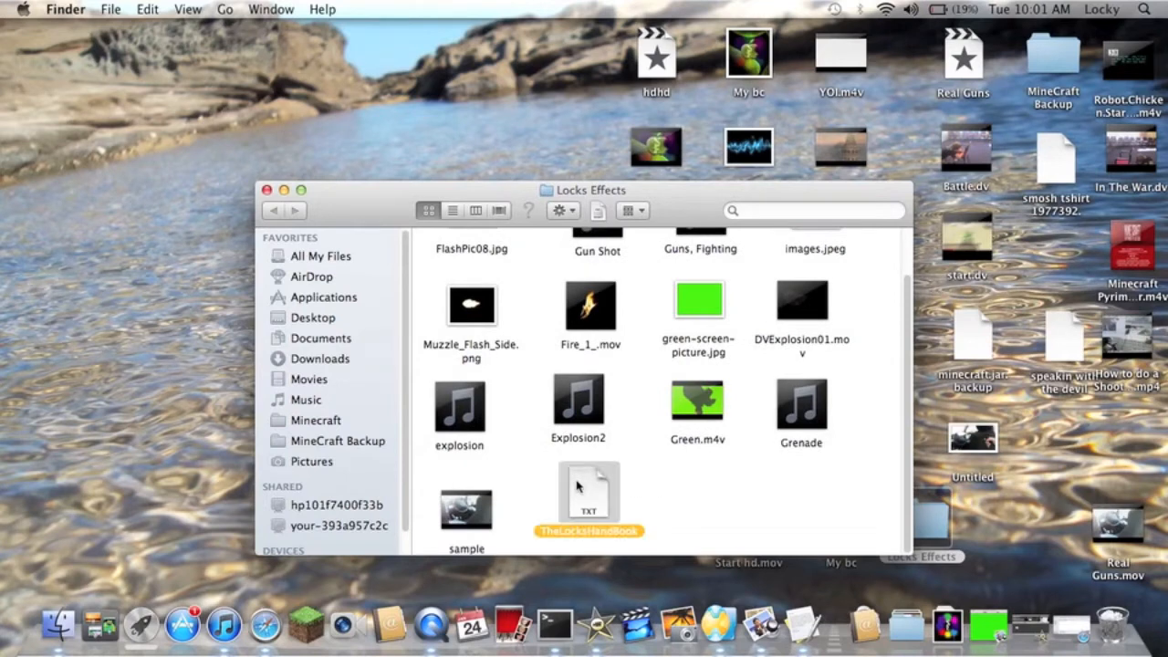
{"action": "double_click", "coordinate": [588, 492]}
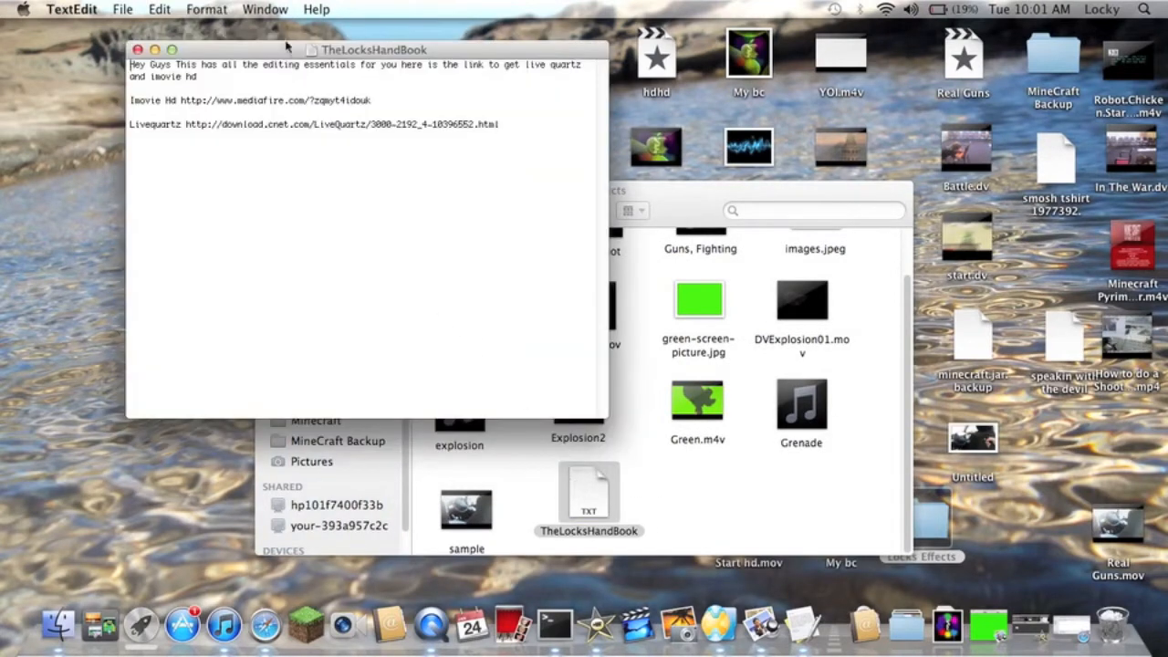
{"action": "left_click_drag", "start_coordinate": [373, 49], "coordinate": [569, 102]}
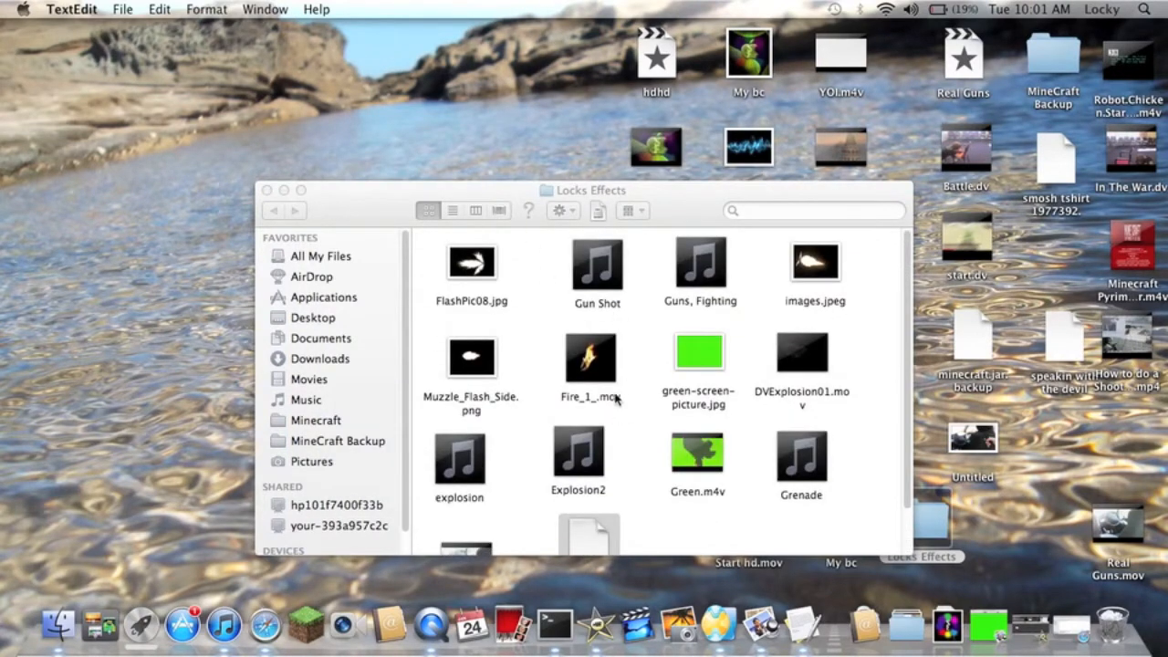
Scroll through the Locks Effects folder while iMovie HD launches.
{"action": "scroll", "scroll_direction": "down", "scroll_amount": 3}
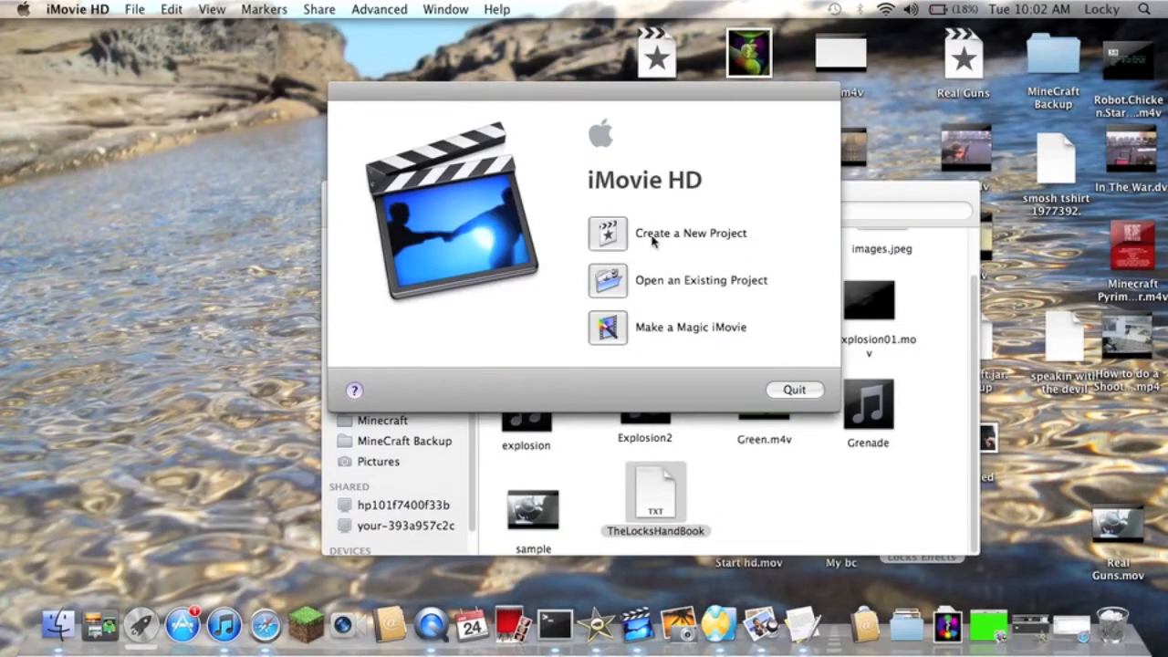
Create a new iMovie HD project named FO using a DV video format.
{"action": "left_click", "coordinate": [690, 233]}
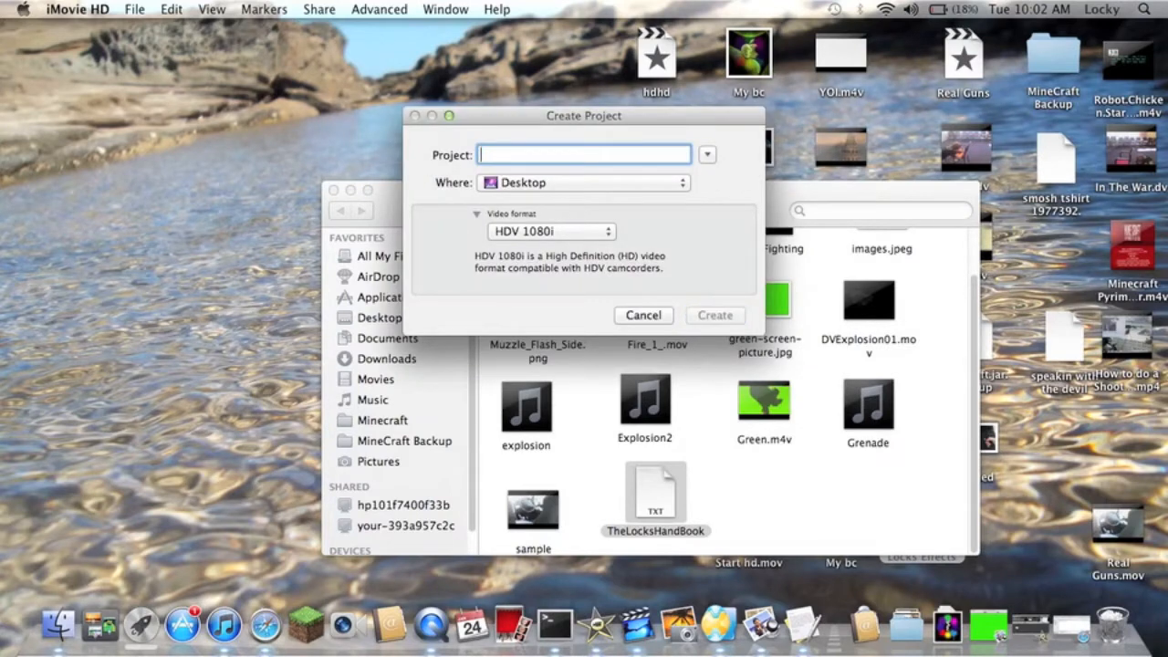
{"action": "type", "text": "FO"}
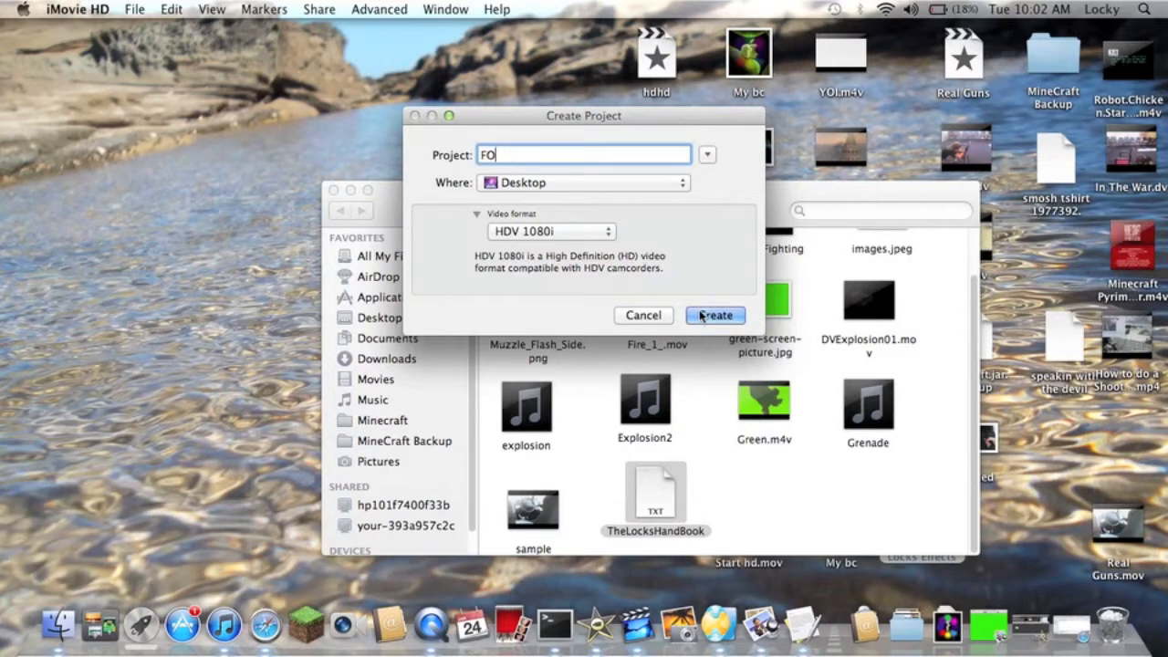
{"action": "left_click", "coordinate": [551, 229]}
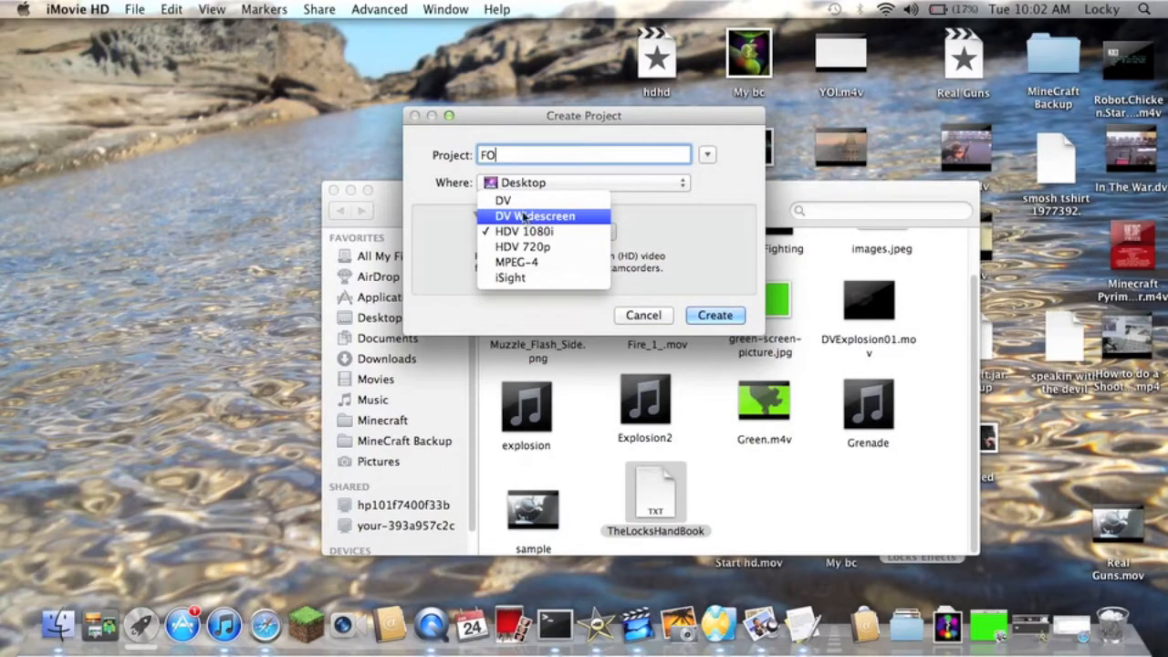
{"action": "left_click", "coordinate": [501, 198]}
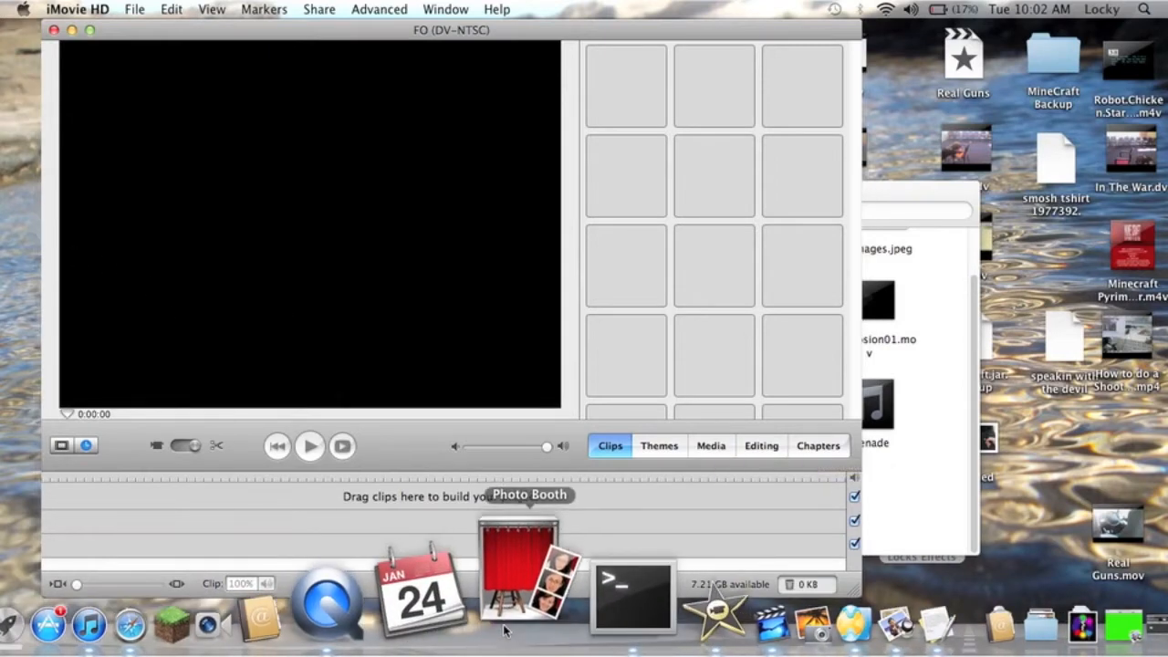
Record a roughly four-second finger-gun webcam movie in Photo Booth and select it for the project.
{"action": "left_click", "coordinate": [529, 566]}
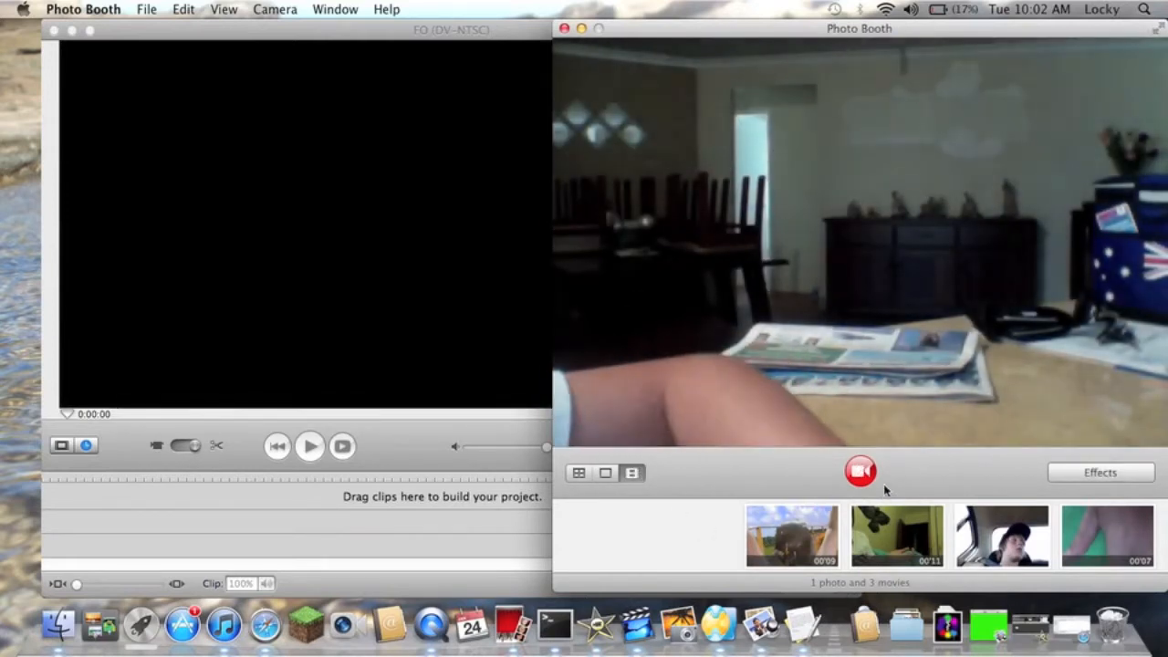
{"action": "left_click", "coordinate": [857, 471]}
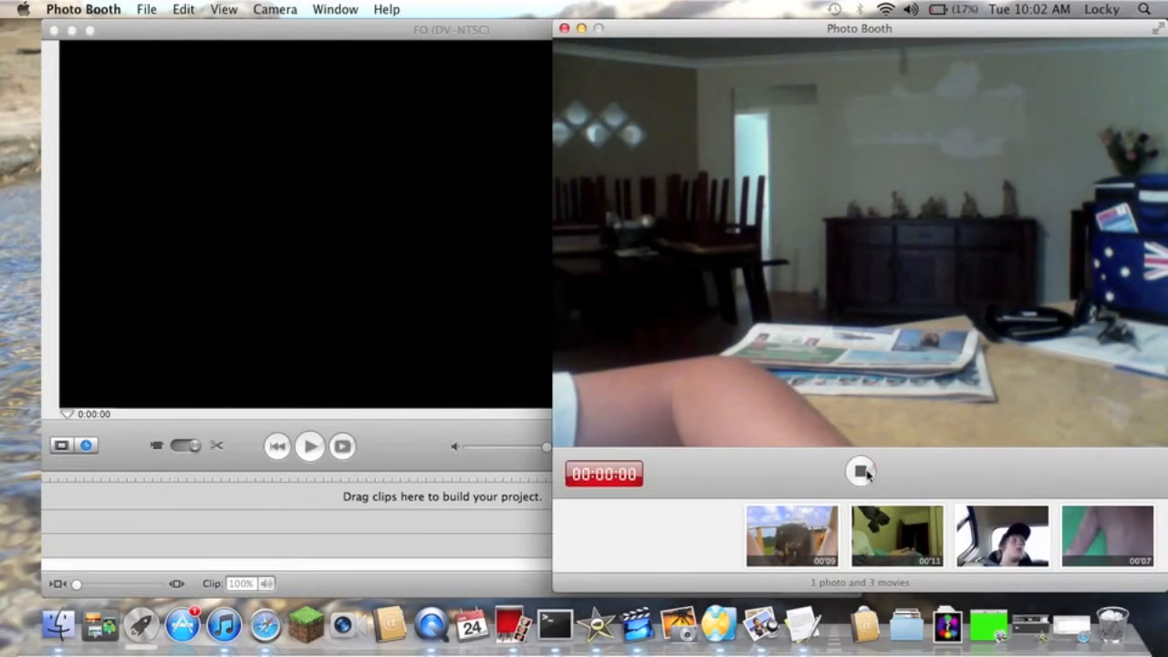
{"action": "left_click", "coordinate": [858, 471]}
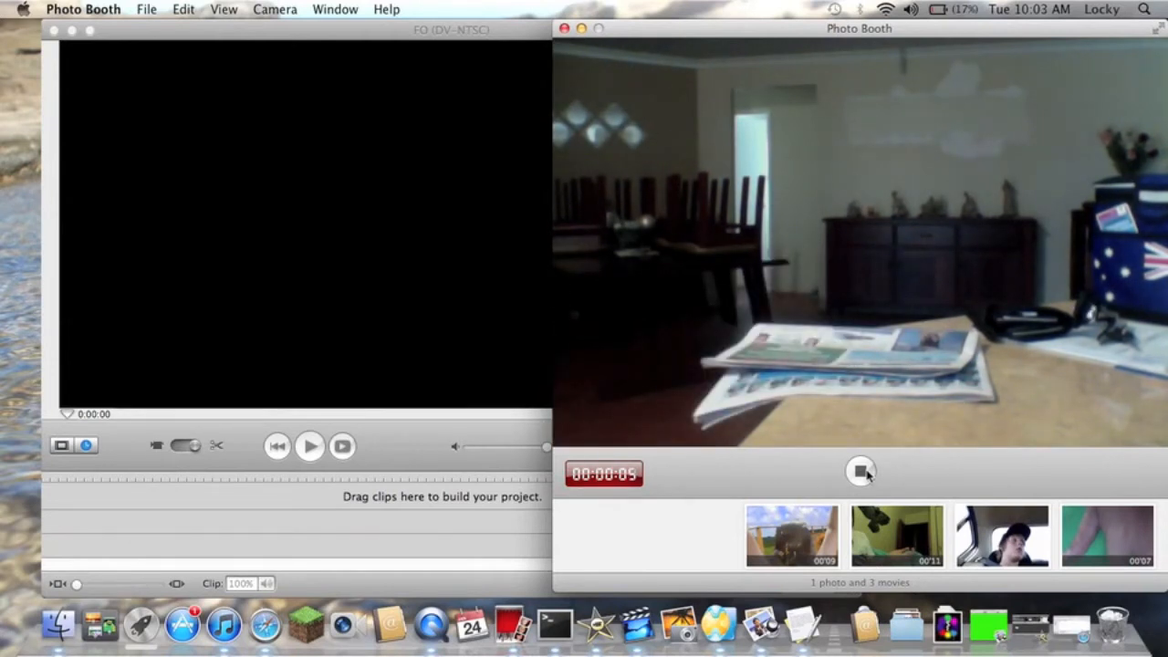
{"action": "left_click", "coordinate": [858, 471]}
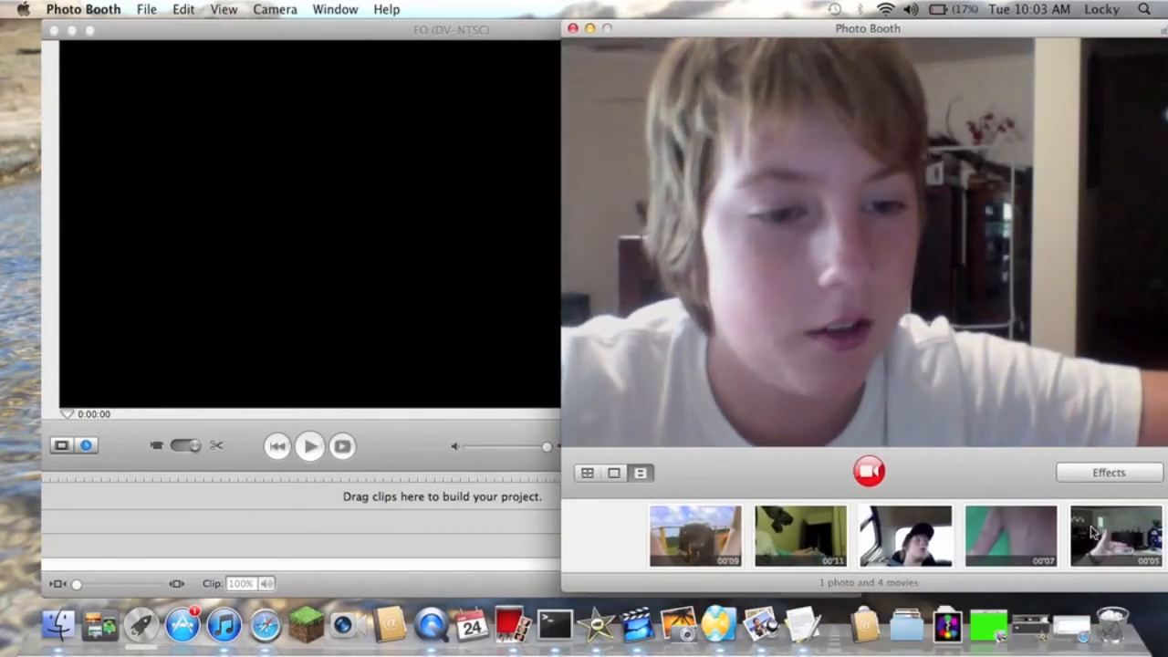
{"action": "left_click", "coordinate": [1115, 536]}
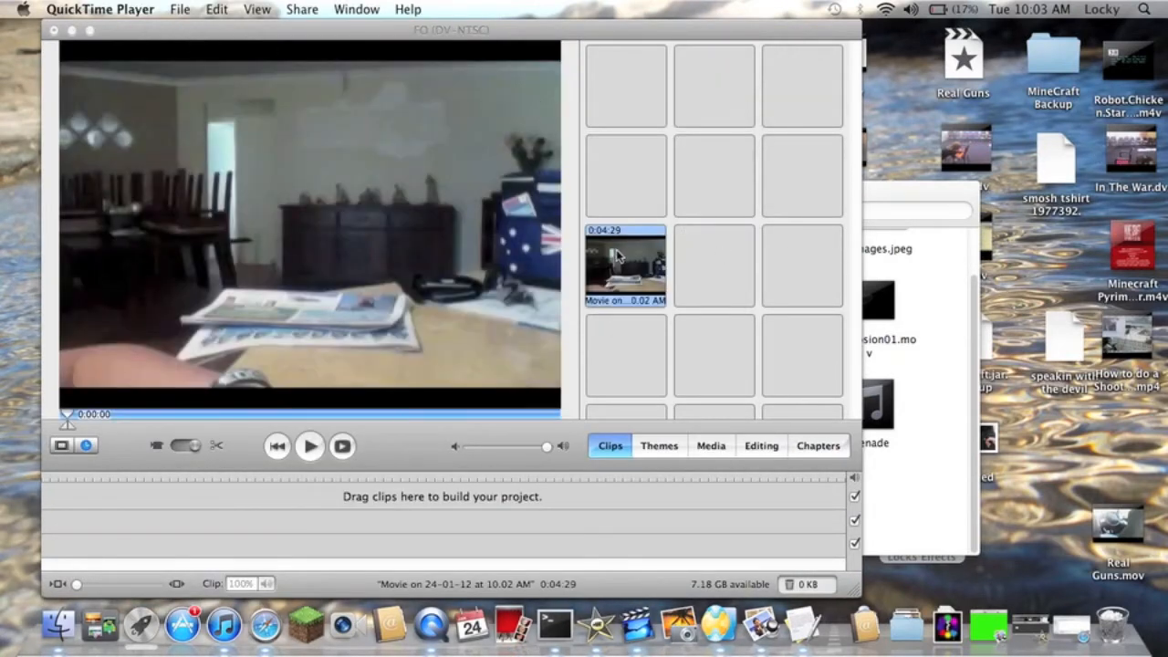
Place the webcam clip on the timeline and set the playhead on the finger-gun shot frame at 0:02:29.
{"action": "left_click_drag", "start_coordinate": [624, 263], "coordinate": [442, 497]}
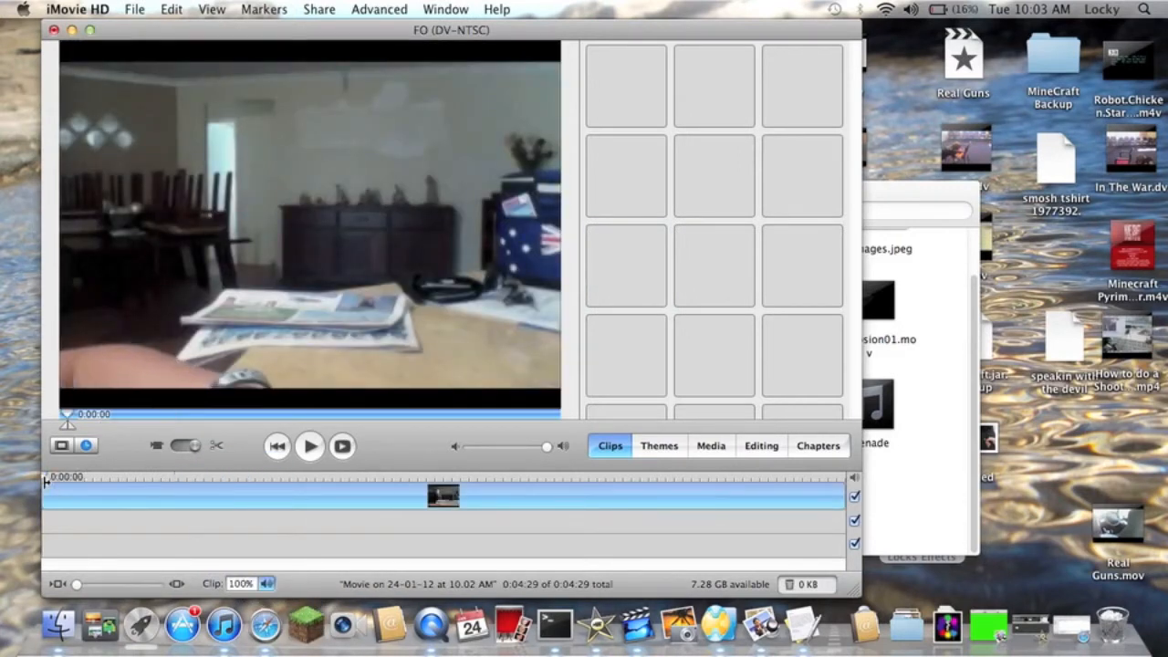
{"action": "left_click", "coordinate": [310, 445]}
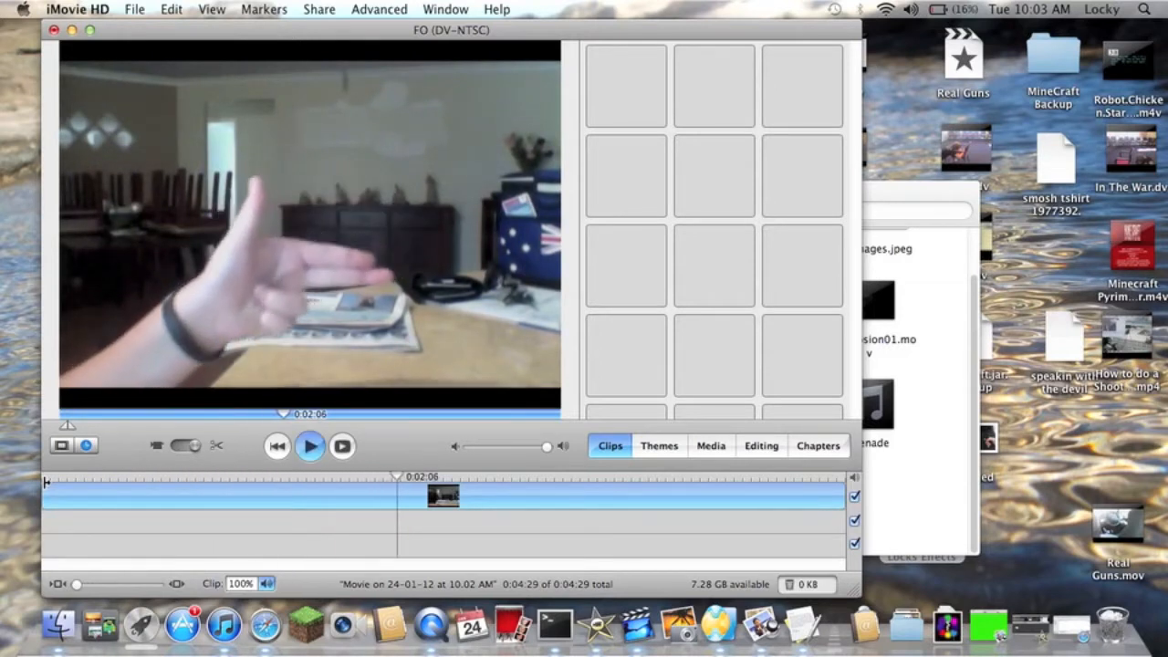
{"action": "left_click", "coordinate": [310, 446]}
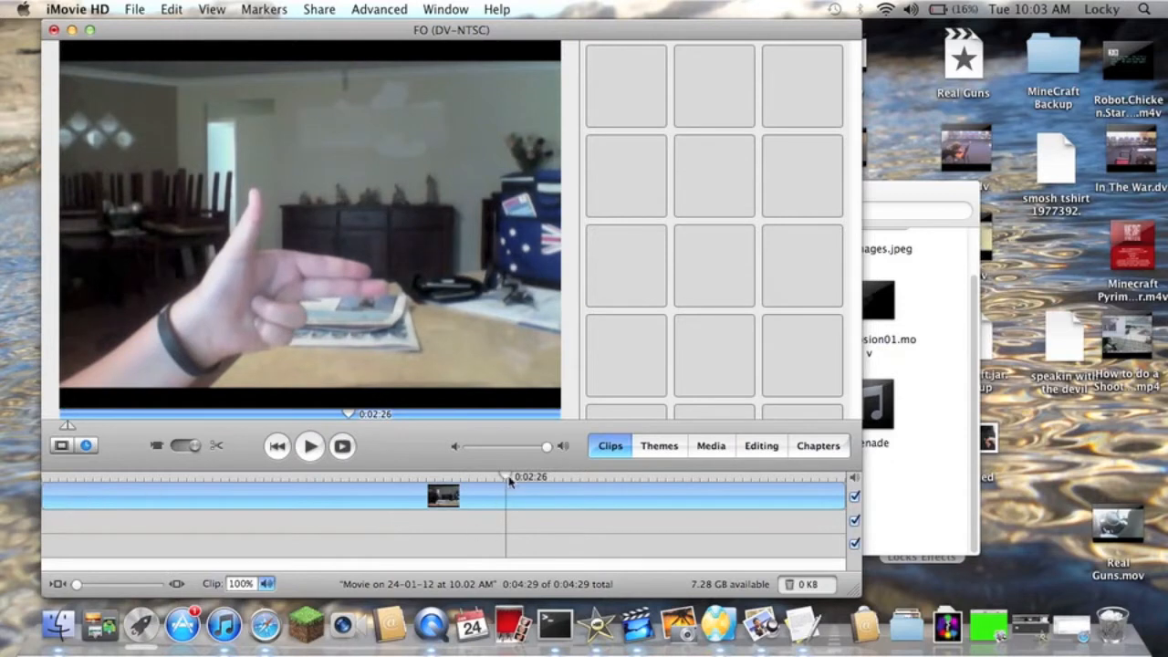
{"action": "left_click", "coordinate": [507, 476]}
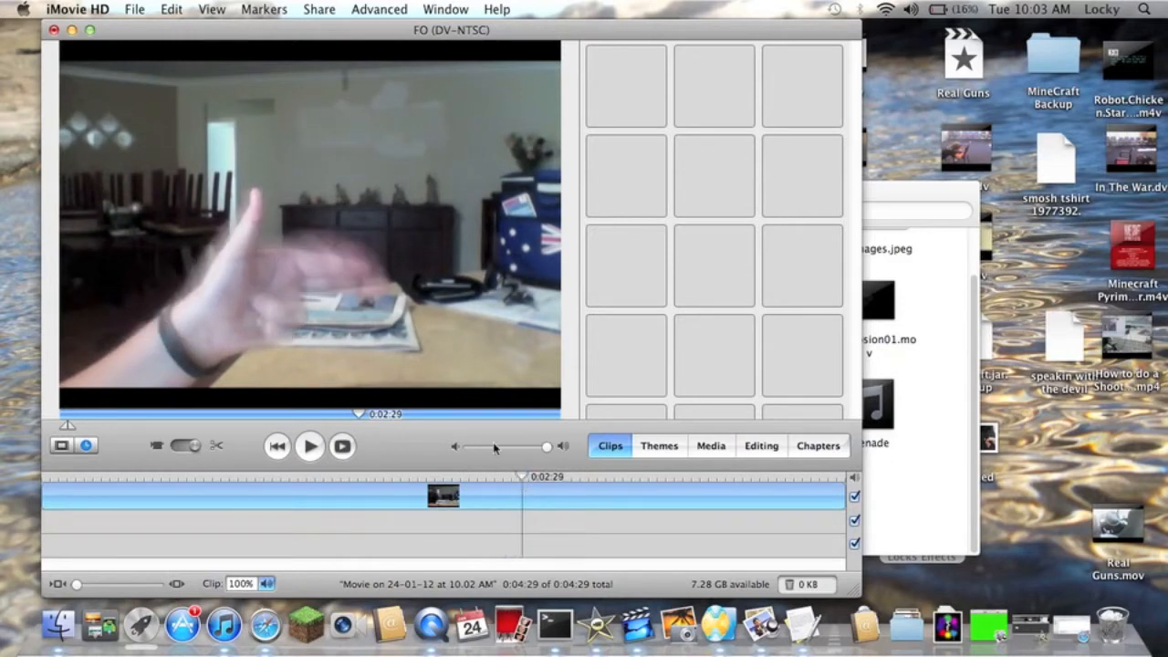
{"action": "mouse_move", "coordinate": [329, 317]}
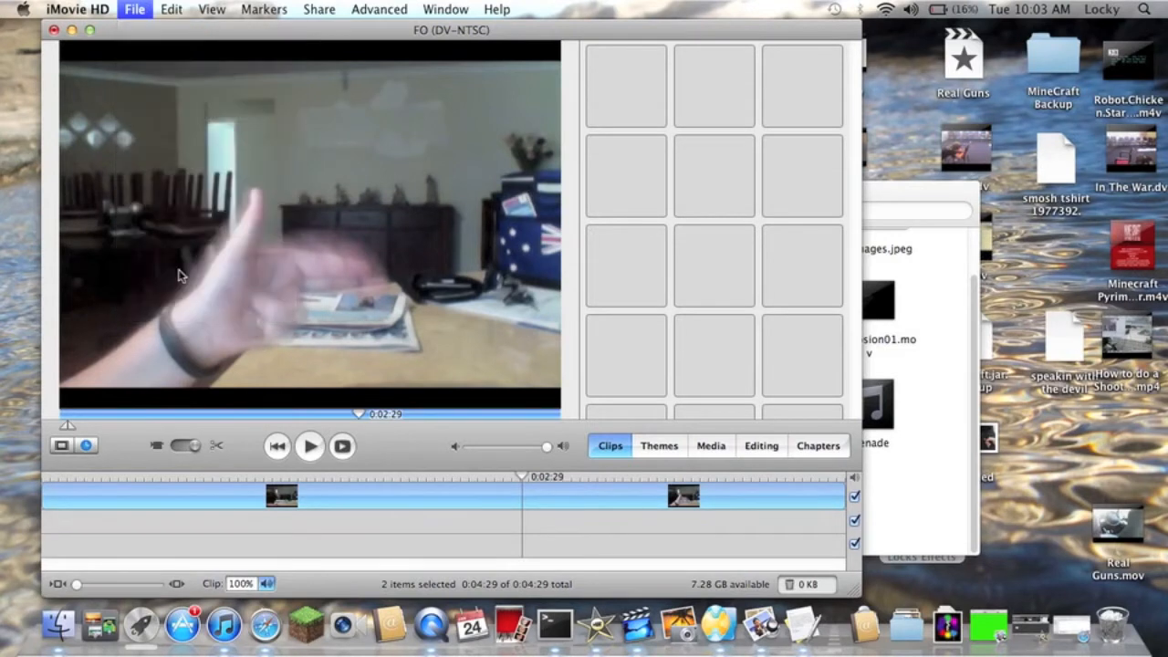
Save the shot frame to the Desktop as a JPEG named 'you' and launch LiveQuartz.
{"action": "left_click", "coordinate": [135, 9]}
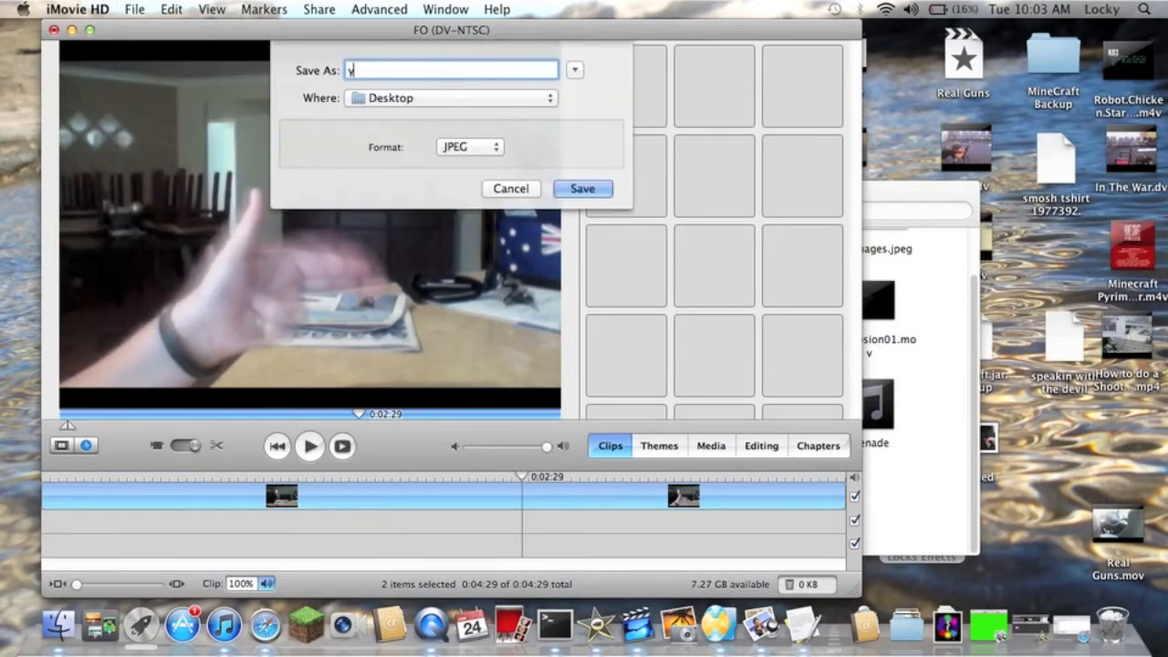
{"action": "type", "text": "ou"}
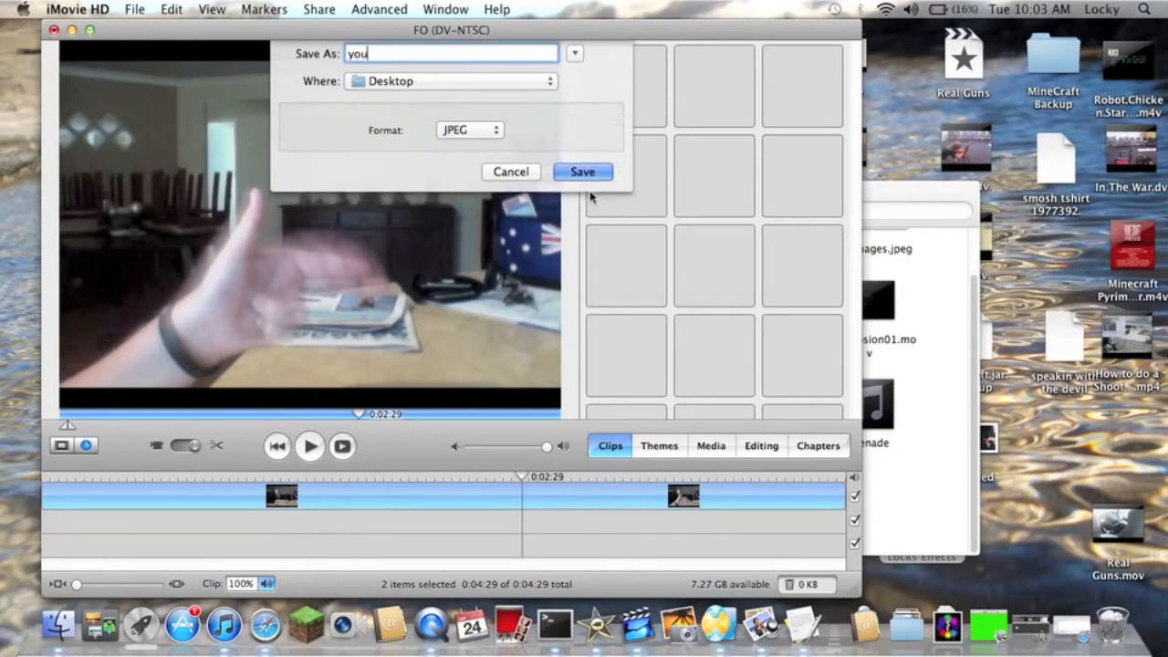
{"action": "left_click", "coordinate": [583, 172]}
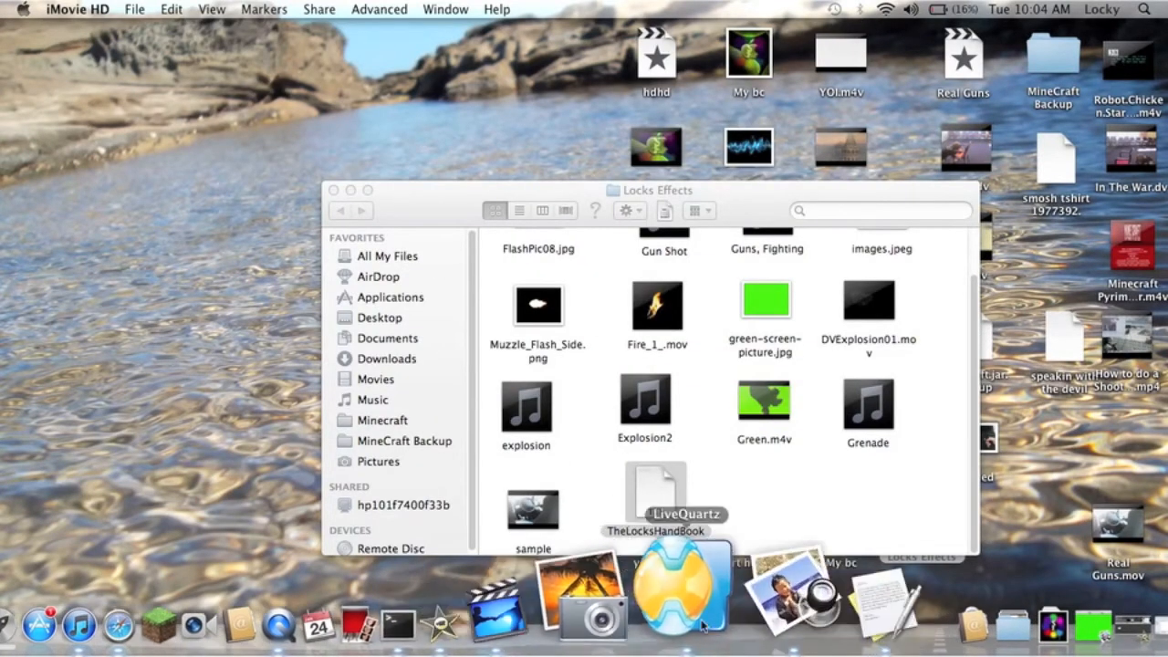
{"action": "left_click", "coordinate": [679, 588]}
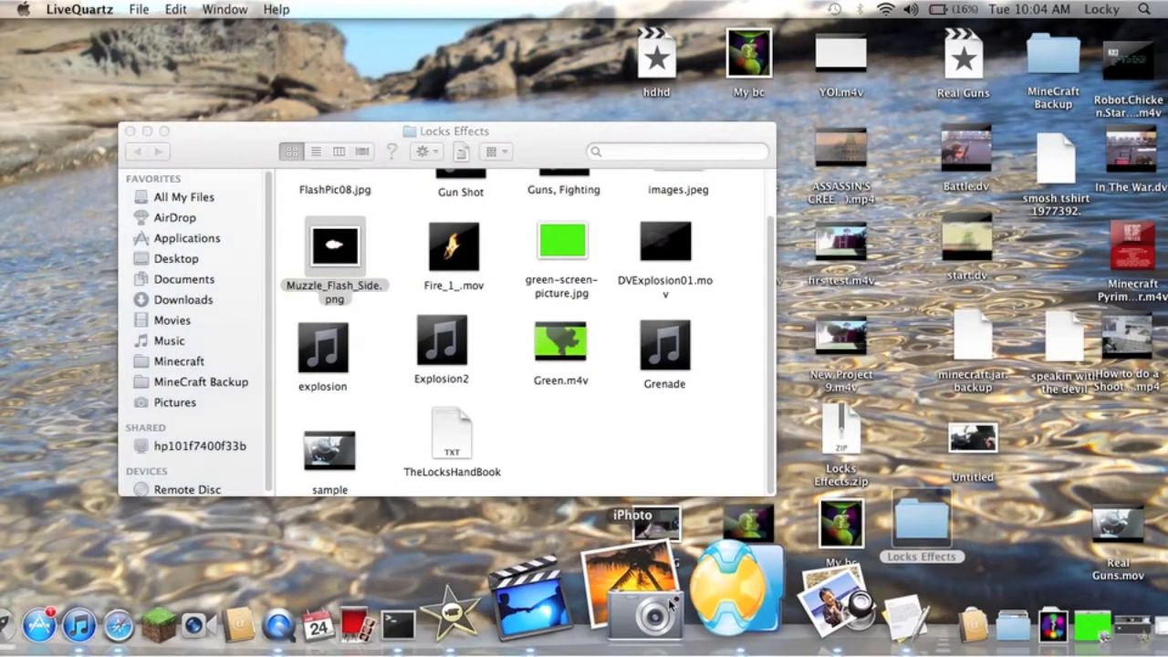
Layer Muzzle_Flash_Side.png over the frame at the fingertip, rotated 175° and scaled to 0.83.
{"action": "double_click", "coordinate": [334, 246]}
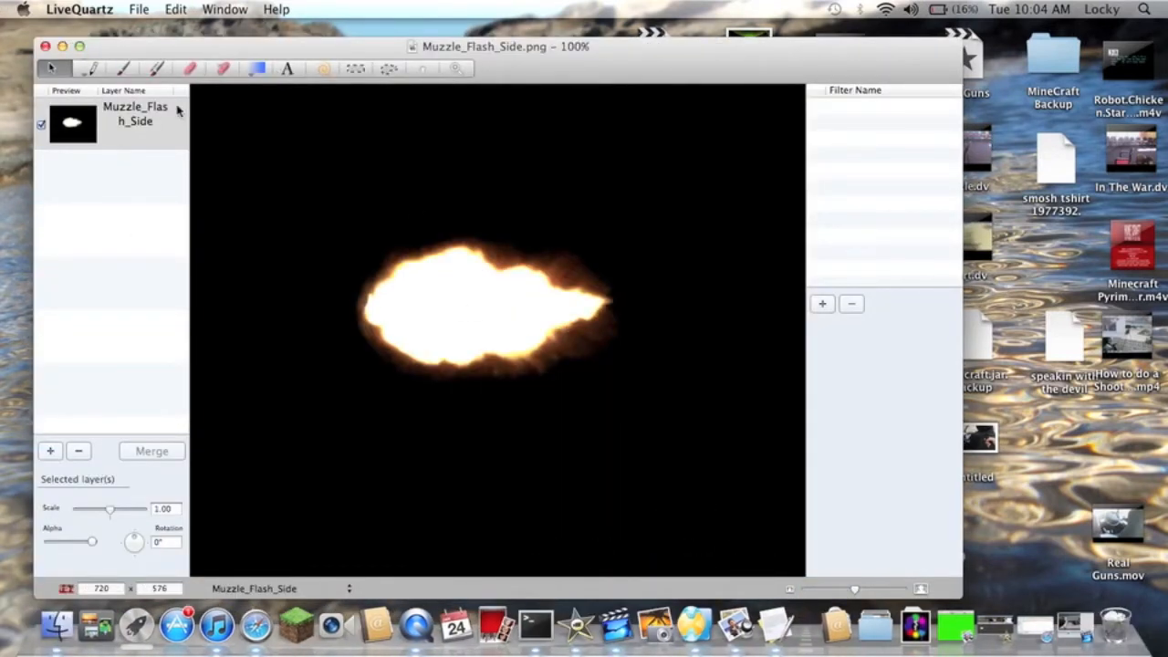
{"action": "mouse_move", "coordinate": [99, 57]}
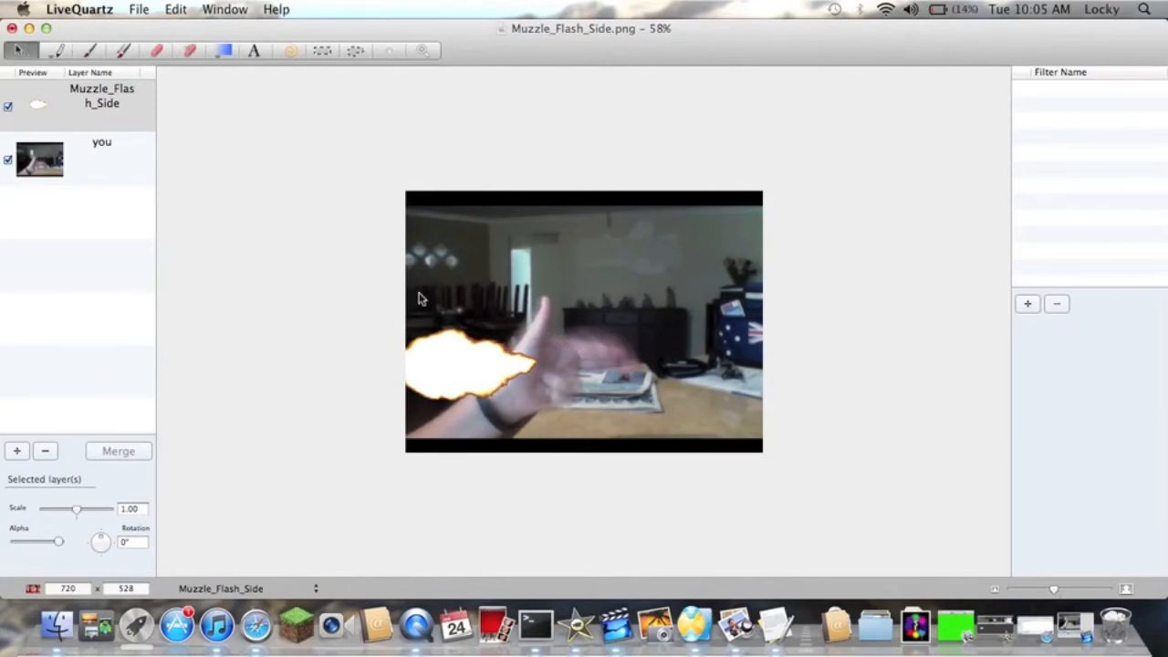
{"action": "left_click_drag", "start_coordinate": [465, 365], "coordinate": [708, 363]}
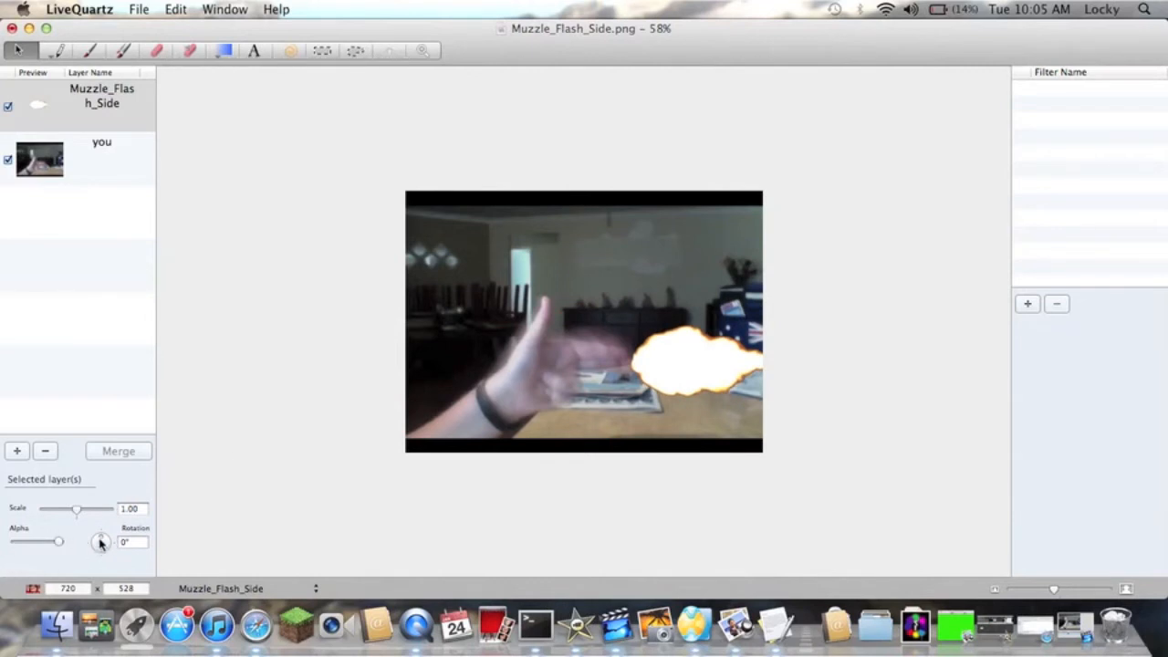
{"action": "left_click_drag", "start_coordinate": [100, 542], "coordinate": [101, 544]}
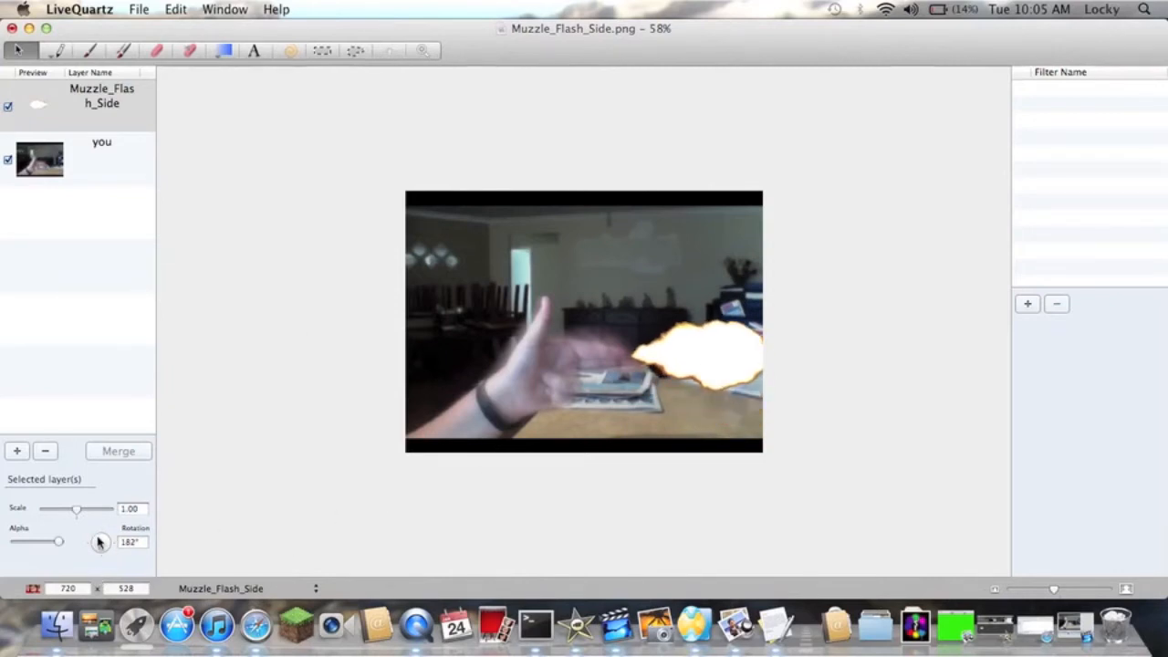
{"action": "left_click_drag", "start_coordinate": [100, 542], "coordinate": [103, 555]}
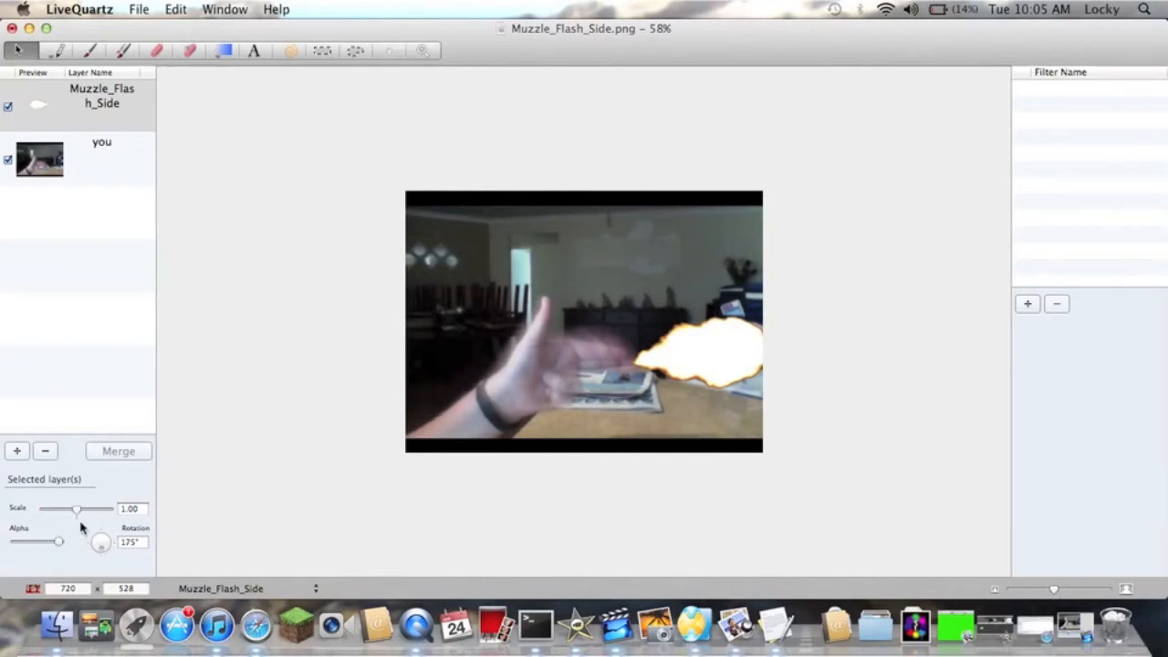
{"action": "left_click_drag", "start_coordinate": [75, 507], "coordinate": [71, 507]}
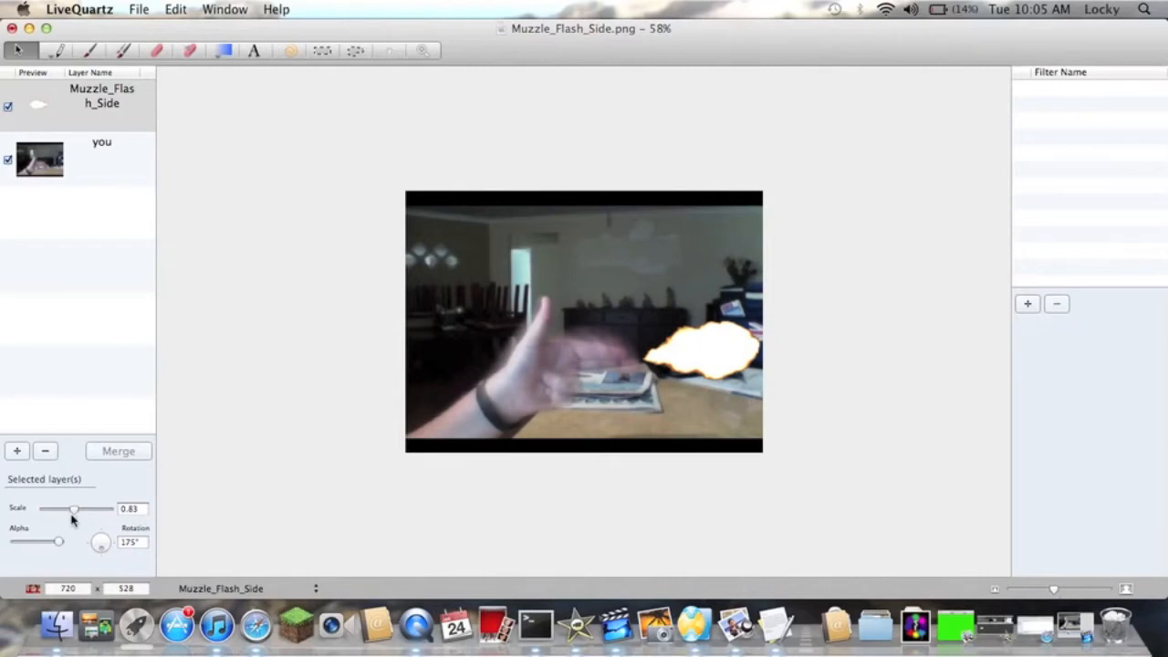
{"action": "left_click", "coordinate": [139, 9]}
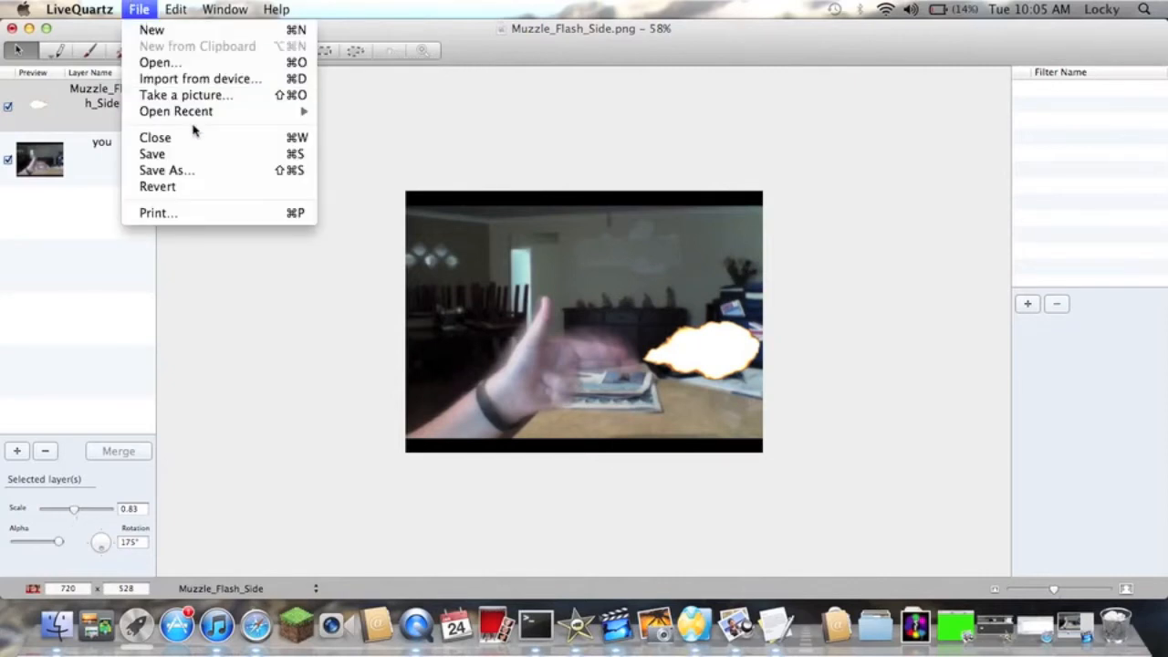
Save the composite as a maximum-quality JPEG named Muzzle_Flash_Side in Locks Effects.
{"action": "left_click", "coordinate": [168, 170]}
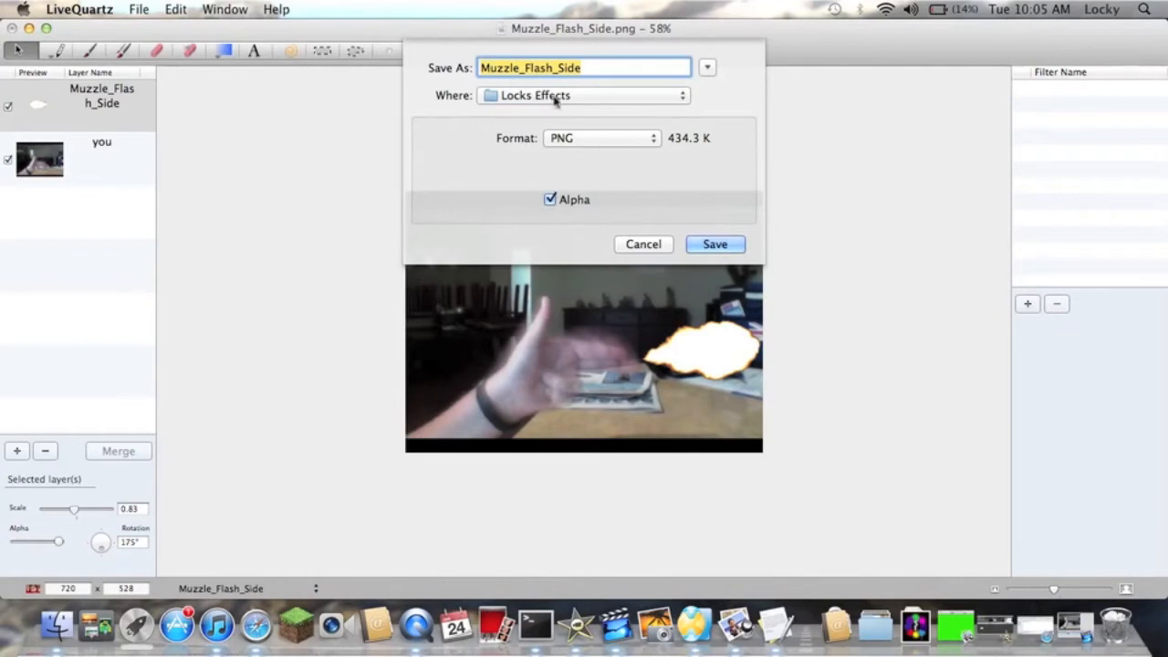
{"action": "left_click", "coordinate": [598, 138]}
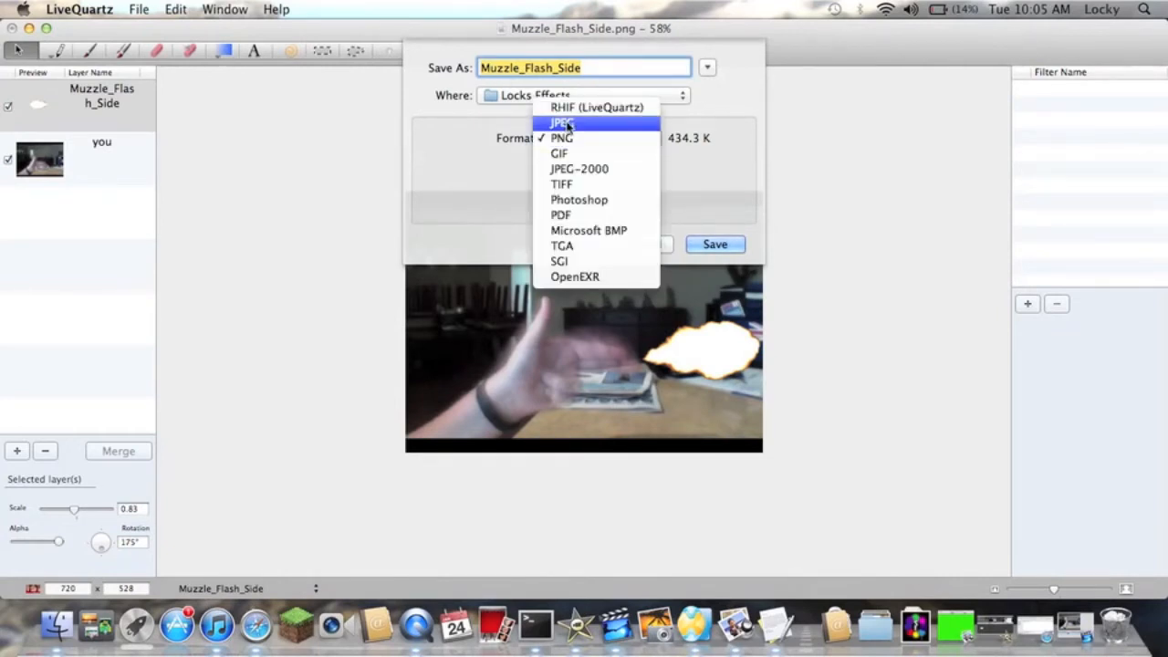
{"action": "left_click", "coordinate": [562, 123]}
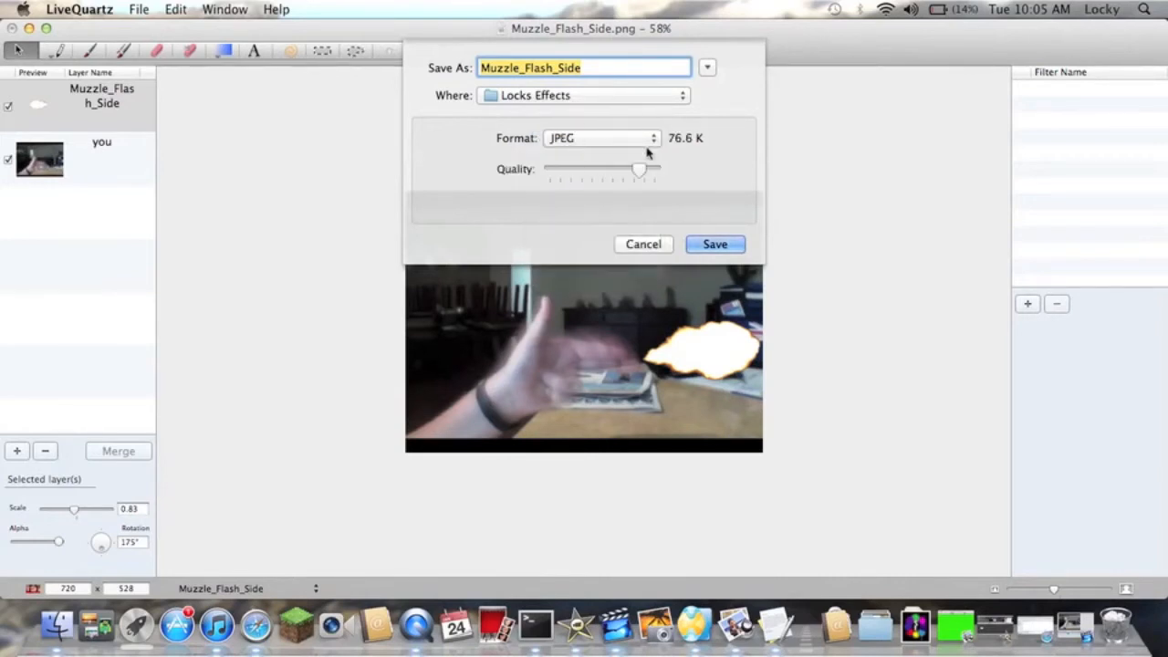
{"action": "left_click_drag", "start_coordinate": [639, 169], "coordinate": [655, 170]}
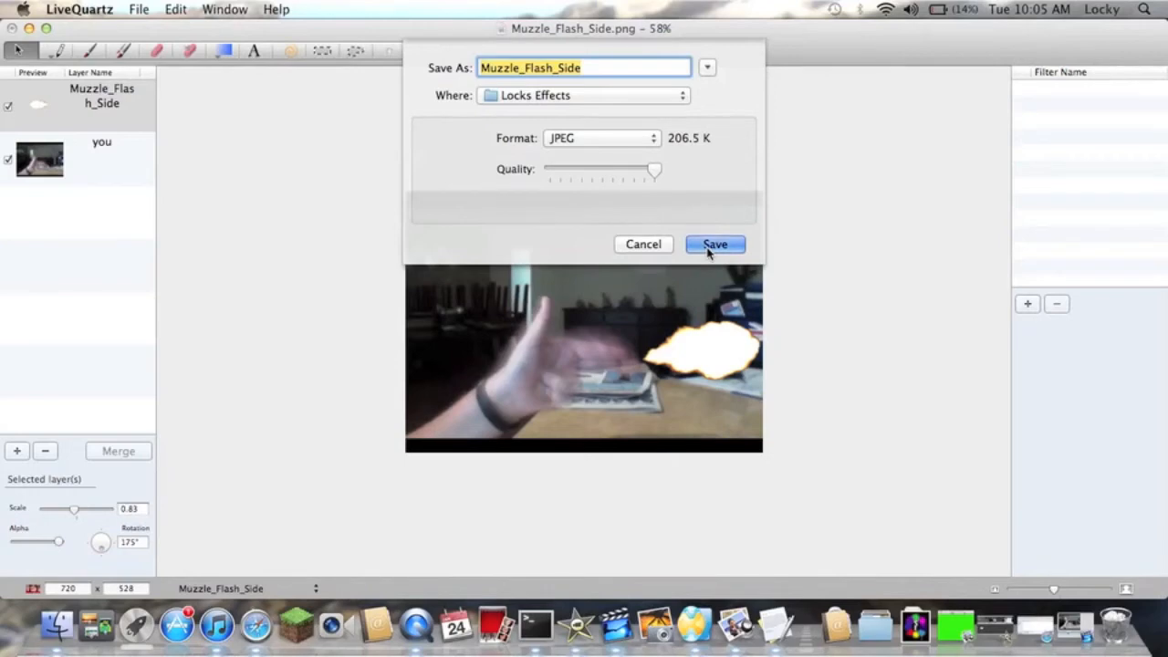
{"action": "left_click", "coordinate": [715, 244]}
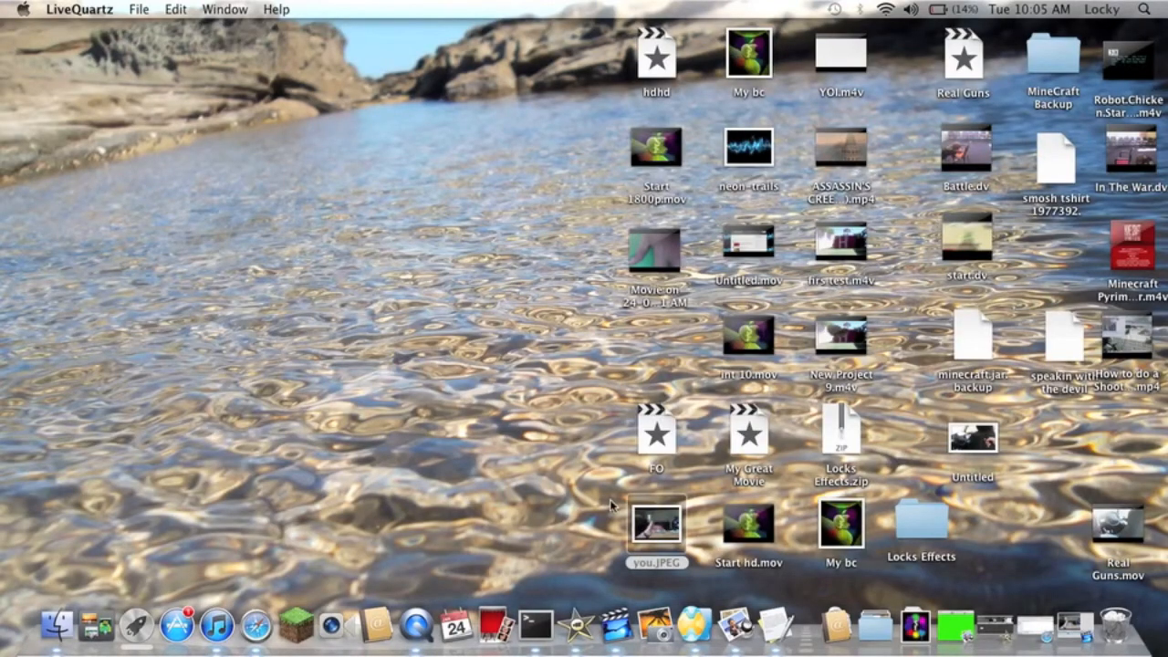
{"action": "mouse_move", "coordinate": [694, 447]}
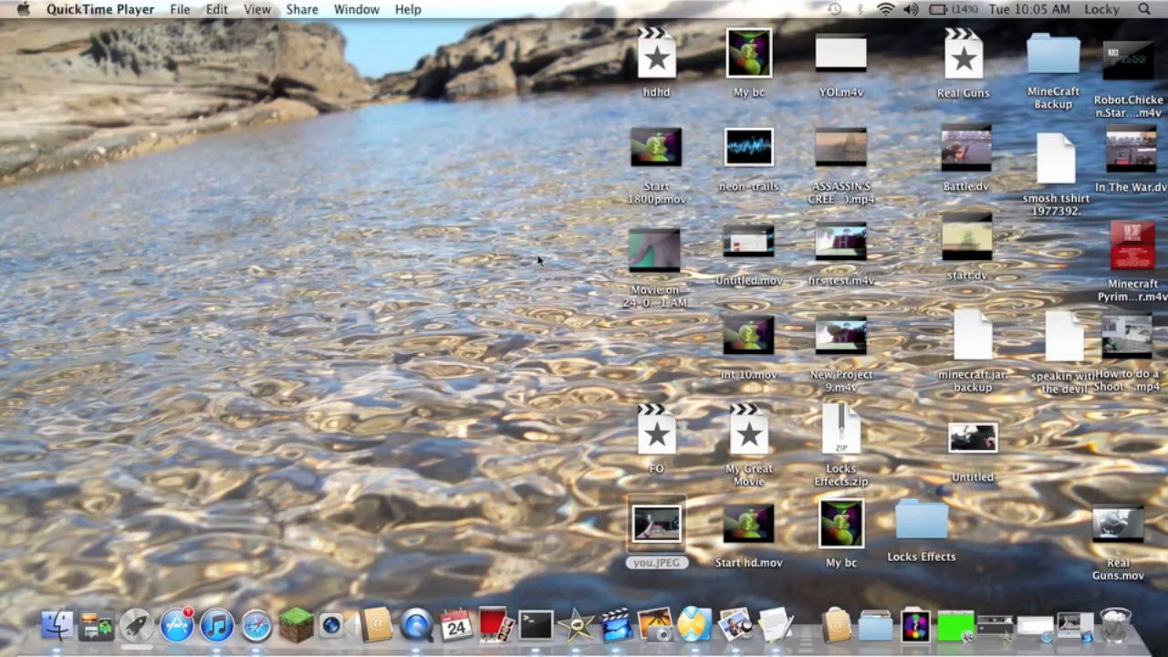
{"action": "left_click", "coordinate": [1145, 10]}
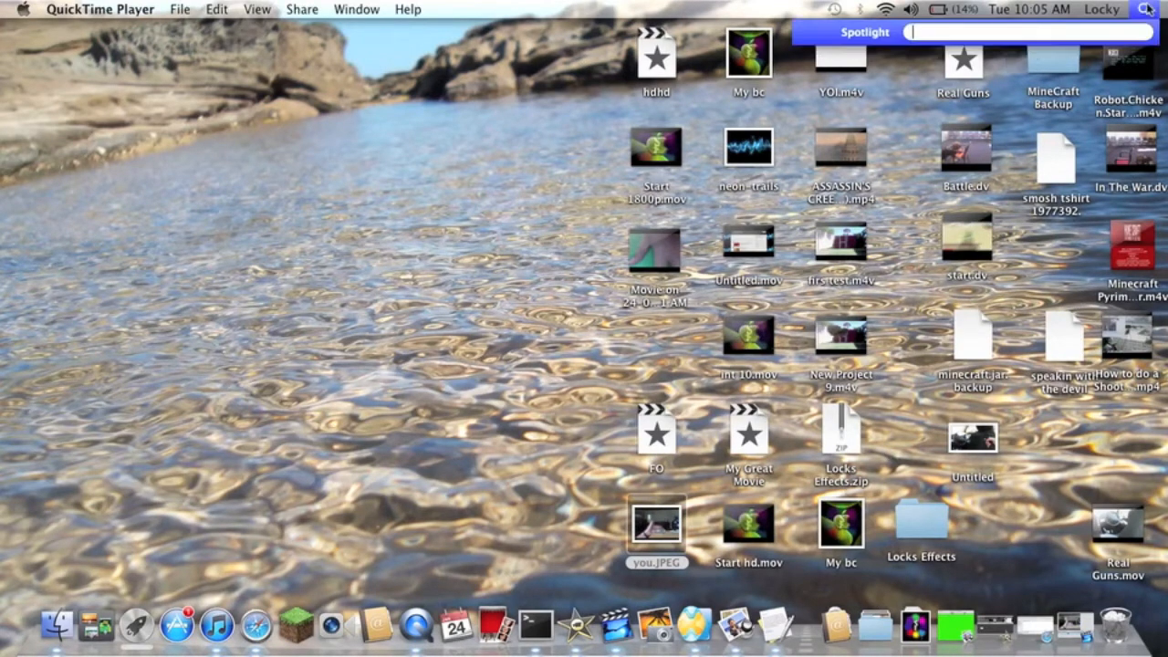
{"action": "type", "text": "muzzle"}
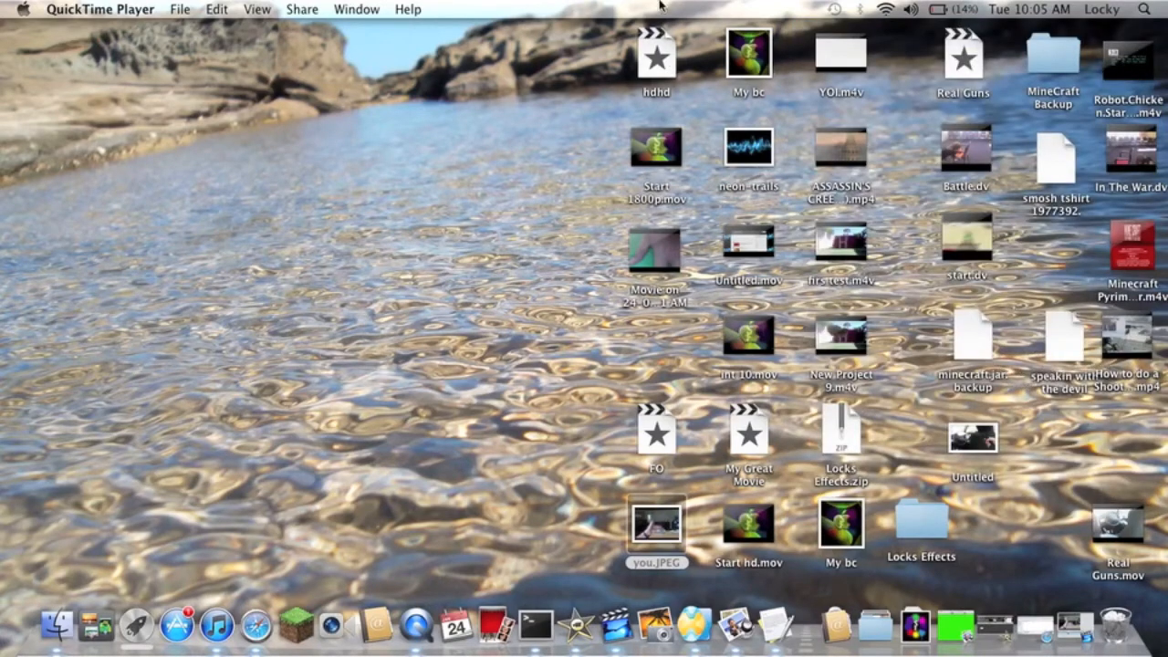
{"action": "type", "text": "muzzle"}
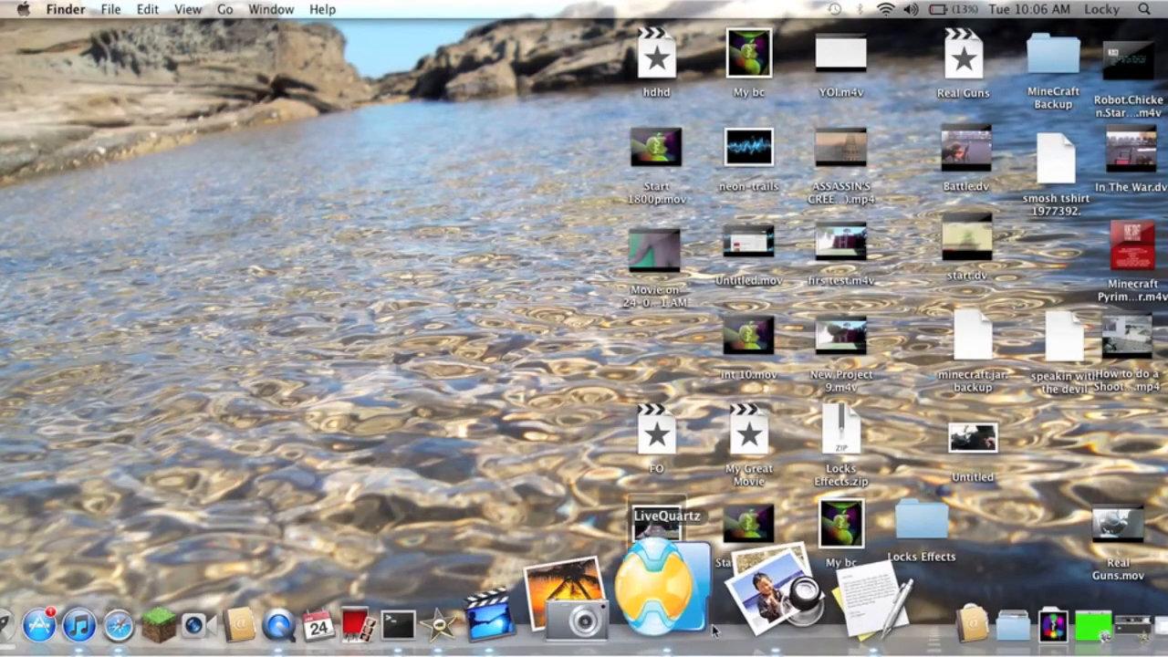
{"action": "left_click", "coordinate": [666, 566]}
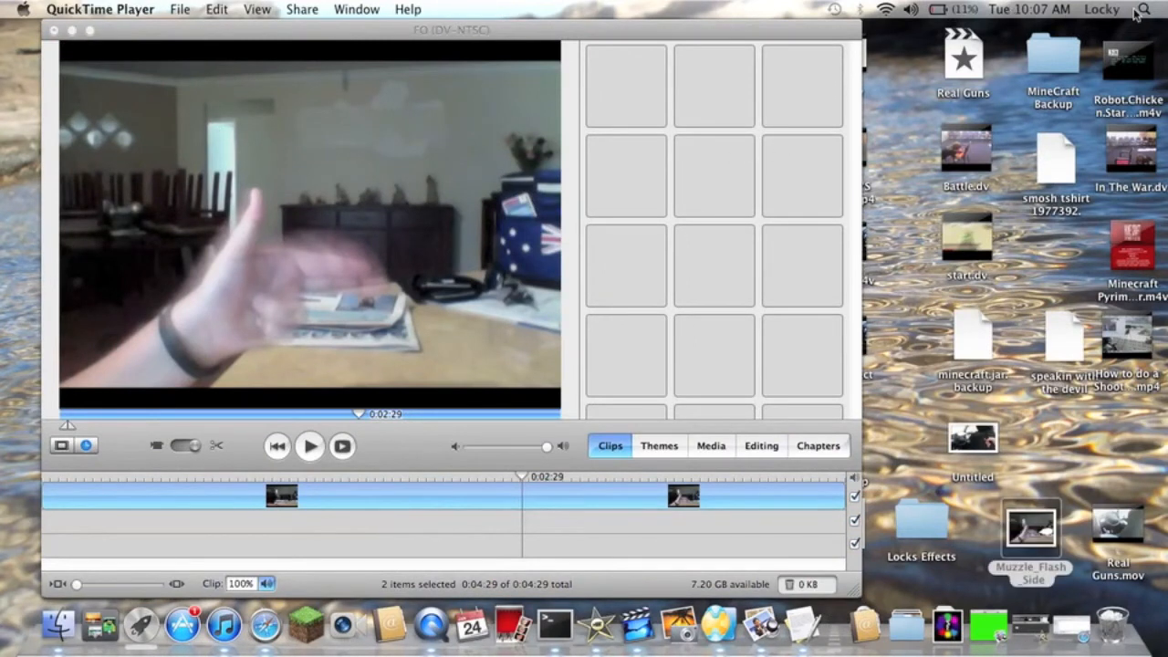
{"action": "mouse_move", "coordinate": [1067, 412]}
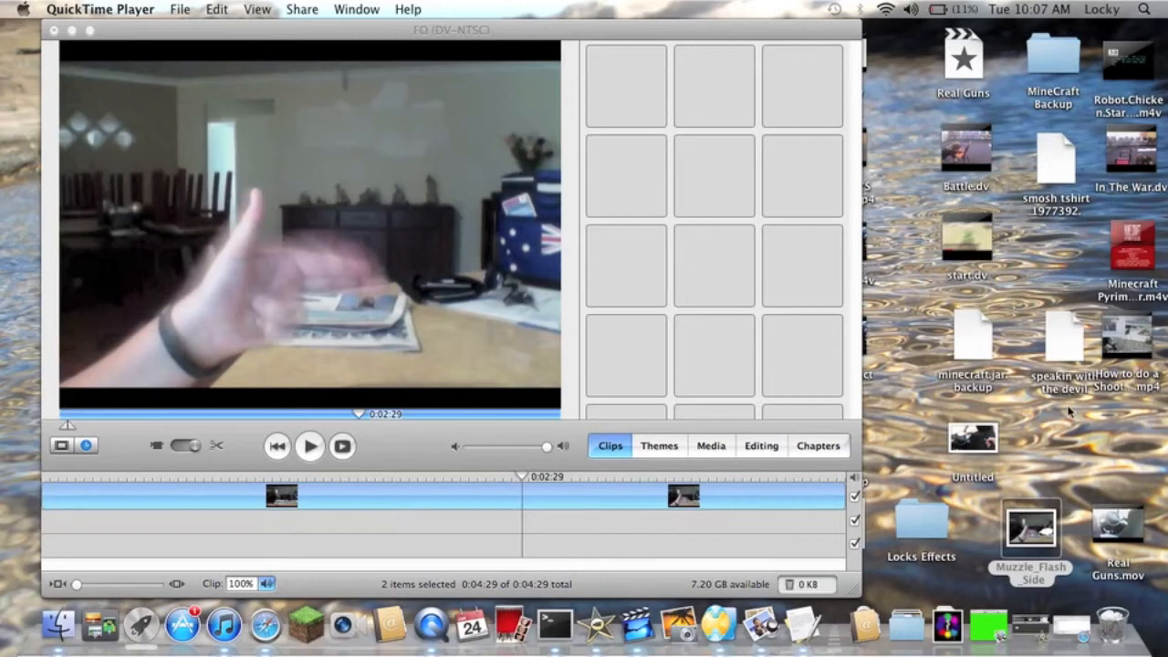
{"action": "mouse_move", "coordinate": [613, 500]}
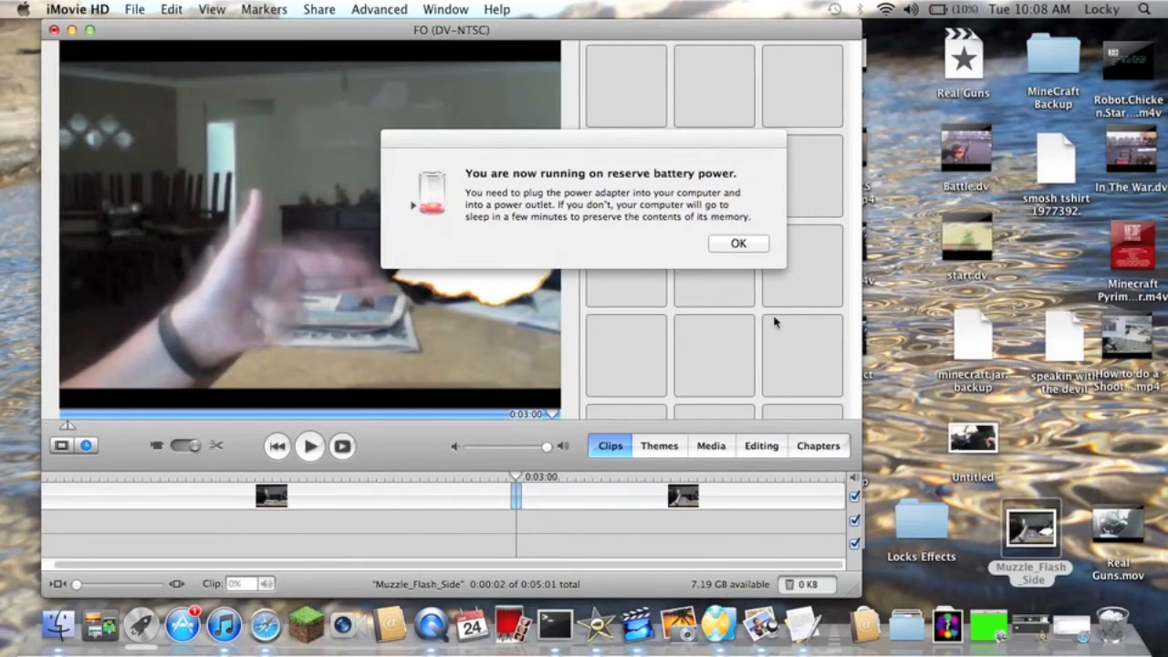
Dismiss the battery alert and shorten the Muzzle_Flash_Side still to a 0:03 flash via Photo Settings.
{"action": "left_click", "coordinate": [737, 245]}
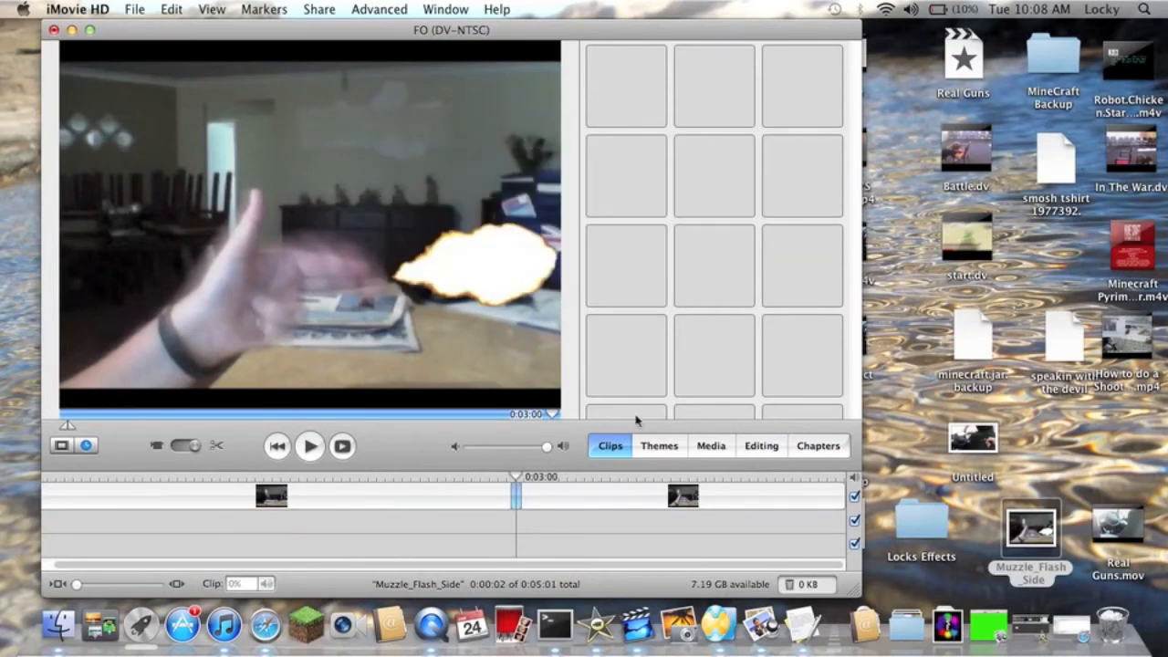
{"action": "left_click", "coordinate": [761, 445]}
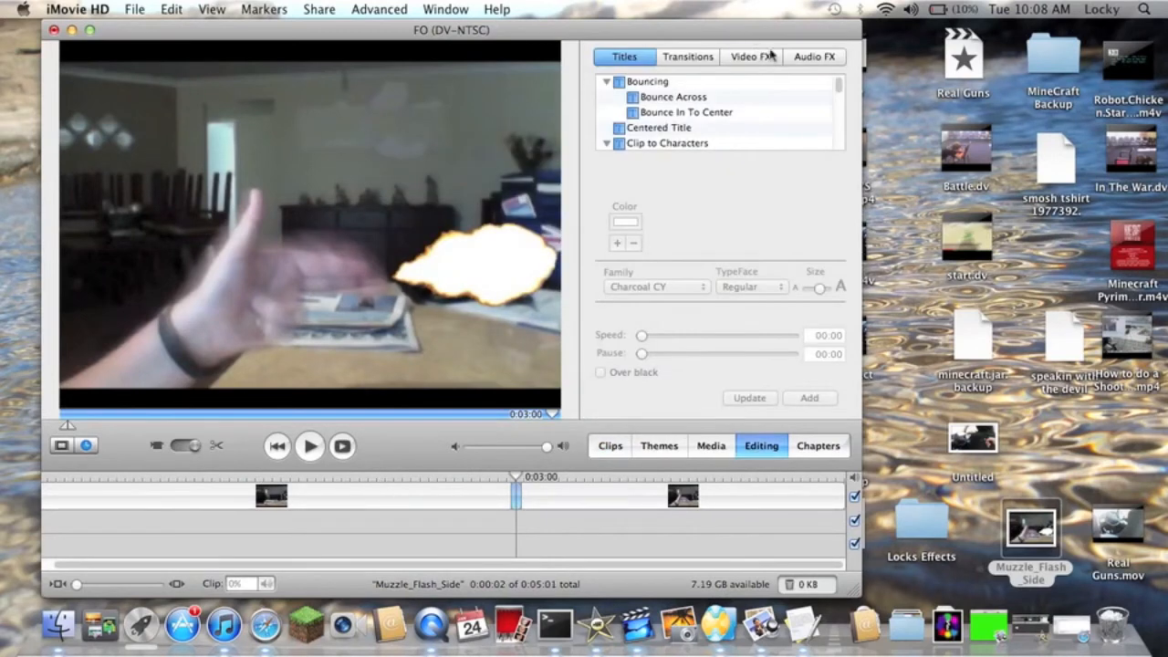
{"action": "left_click", "coordinate": [814, 54]}
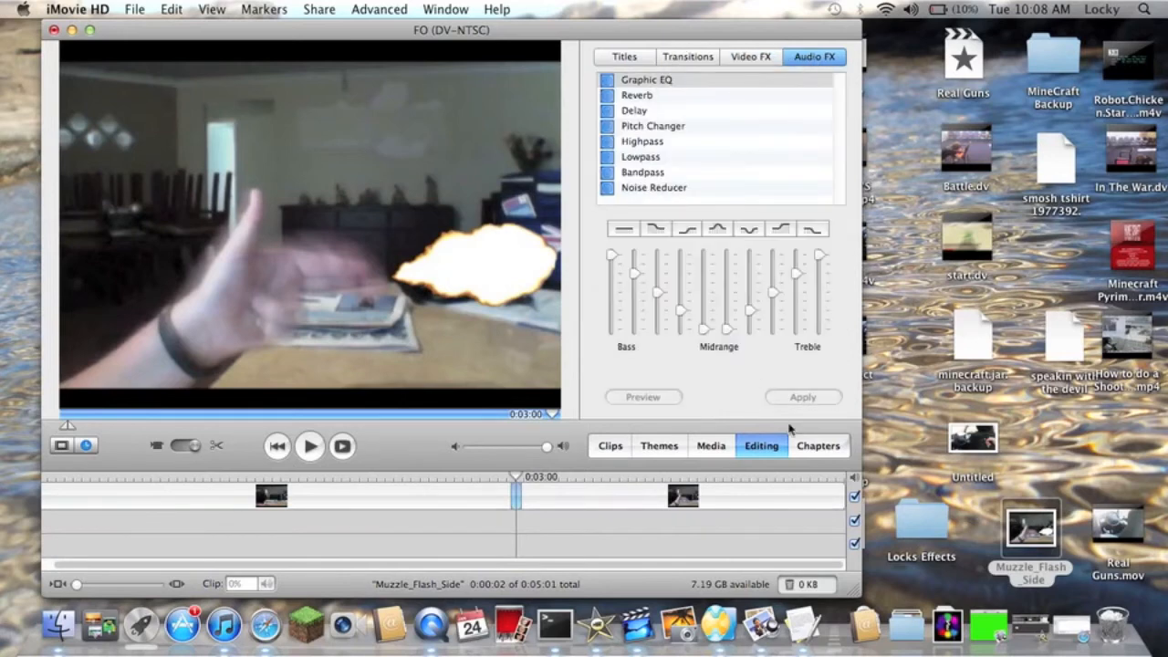
{"action": "left_click", "coordinate": [712, 445]}
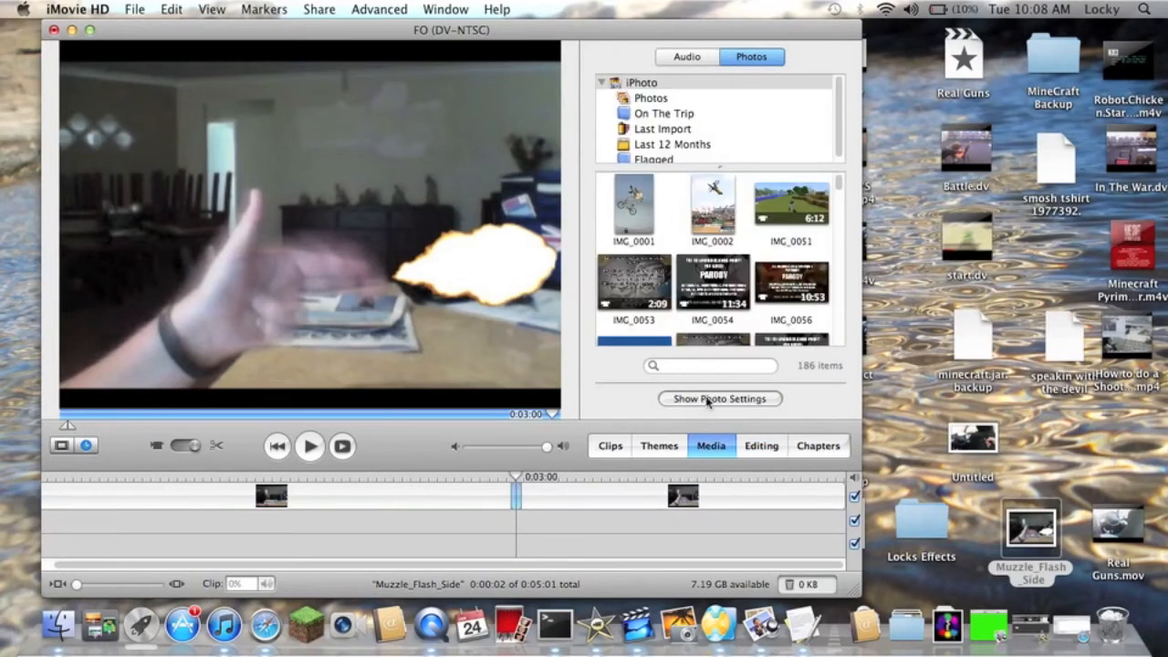
{"action": "left_click", "coordinate": [719, 398]}
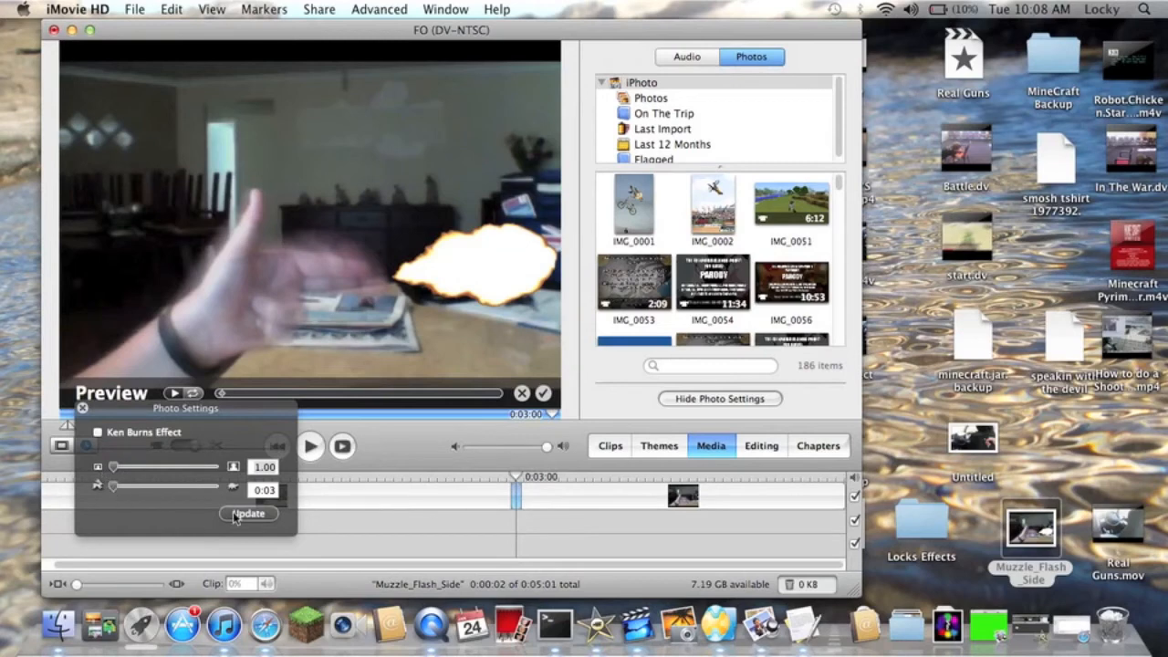
{"action": "left_click", "coordinate": [248, 513]}
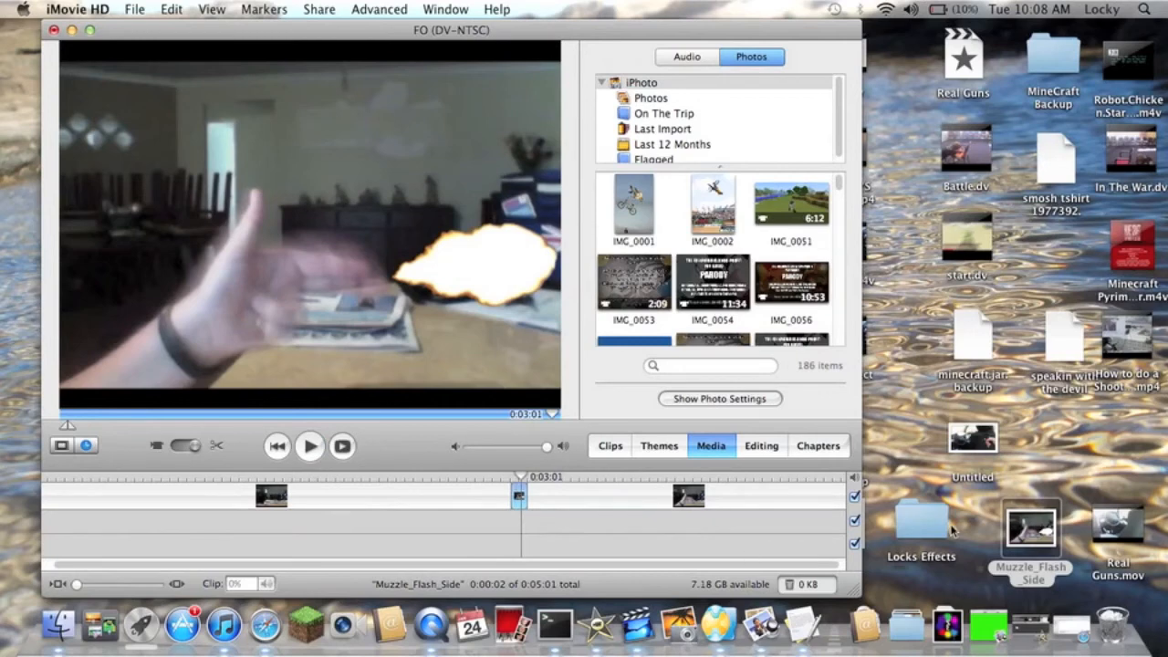
Drag the Gun Shot sound from Locks Effects onto the audio track beneath the flash.
{"action": "double_click", "coordinate": [919, 525]}
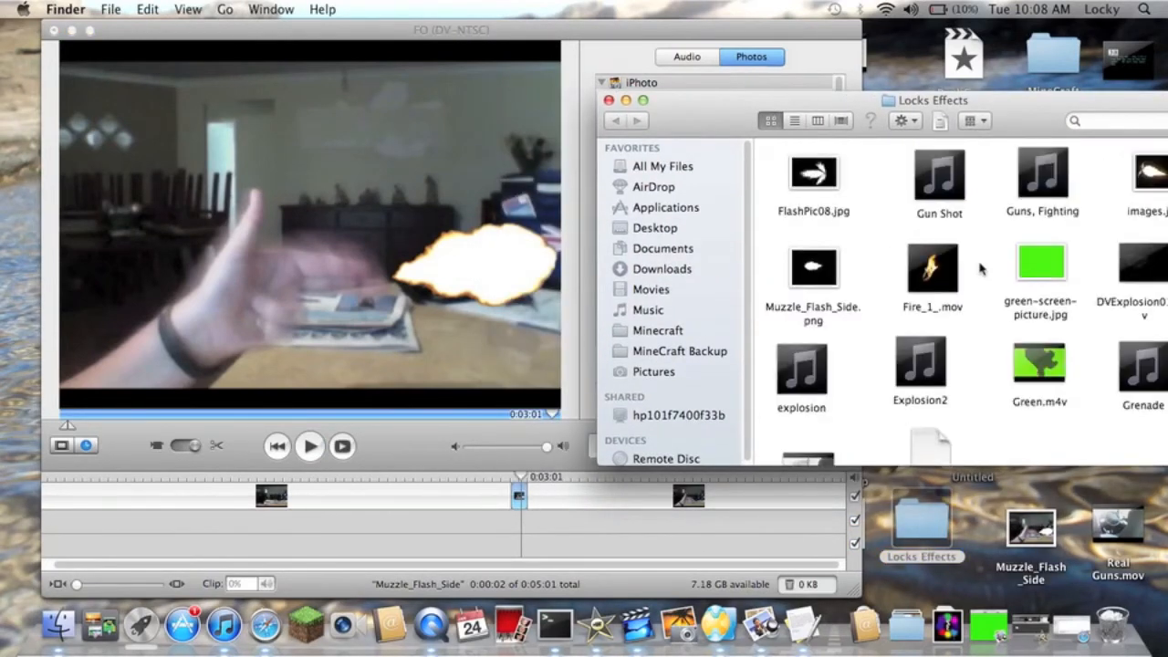
{"action": "left_click", "coordinate": [938, 174]}
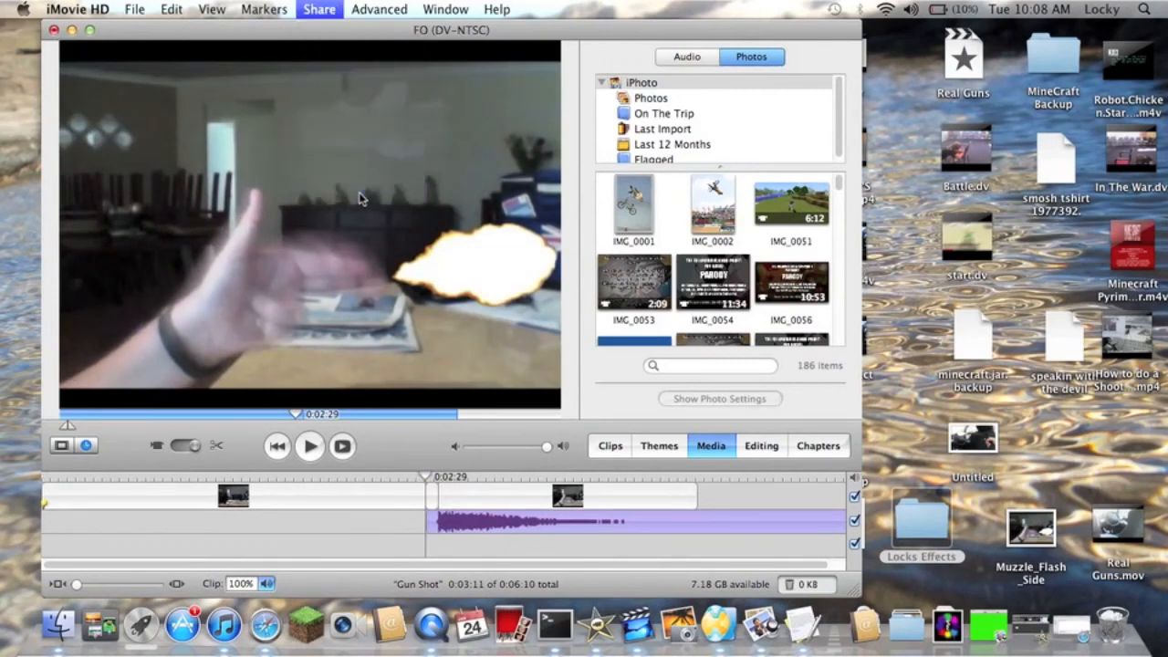
Share the project as a QuickTime movie with Full Quality compression.
{"action": "left_click", "coordinate": [515, 164]}
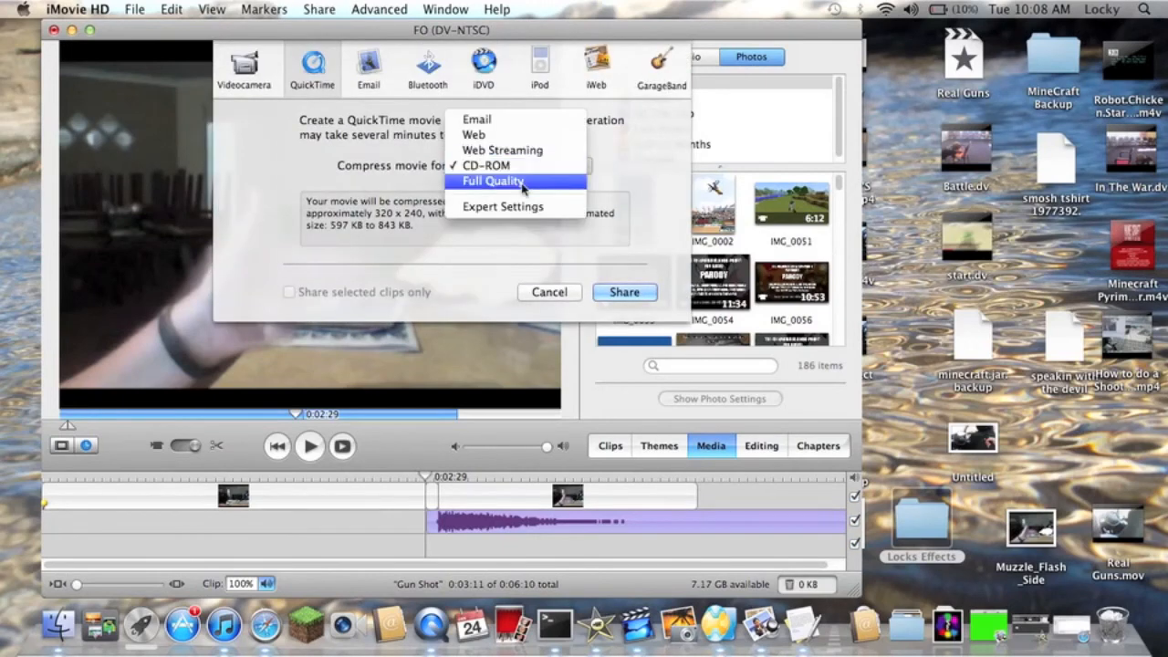
{"action": "left_click", "coordinate": [492, 181]}
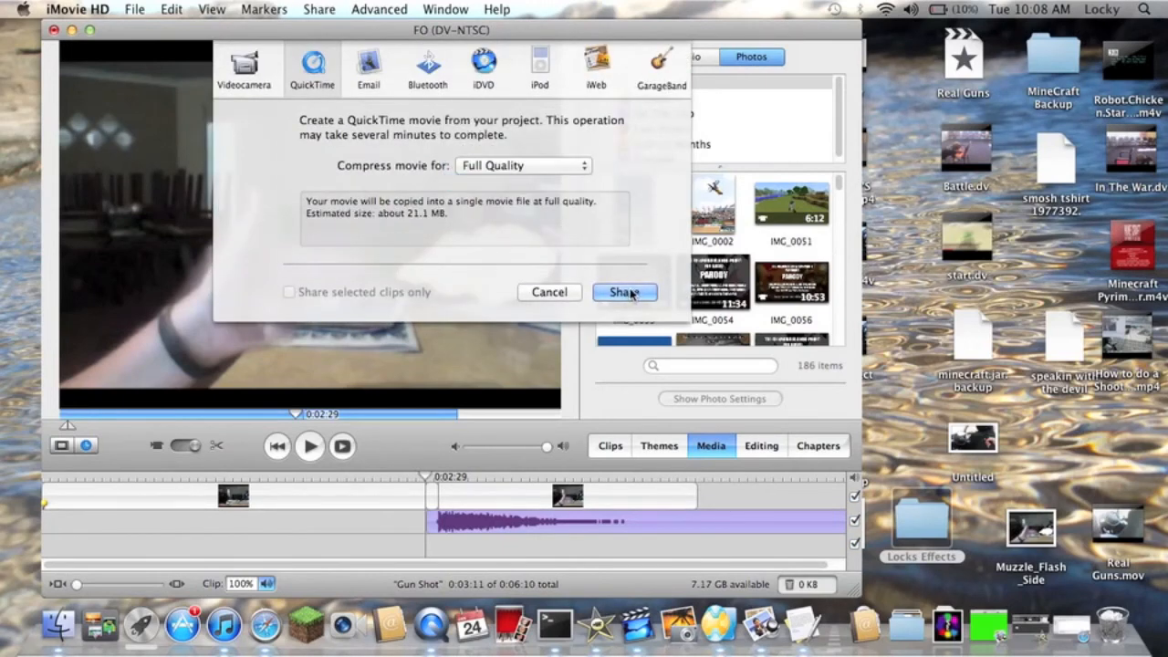
{"action": "left_click", "coordinate": [624, 292]}
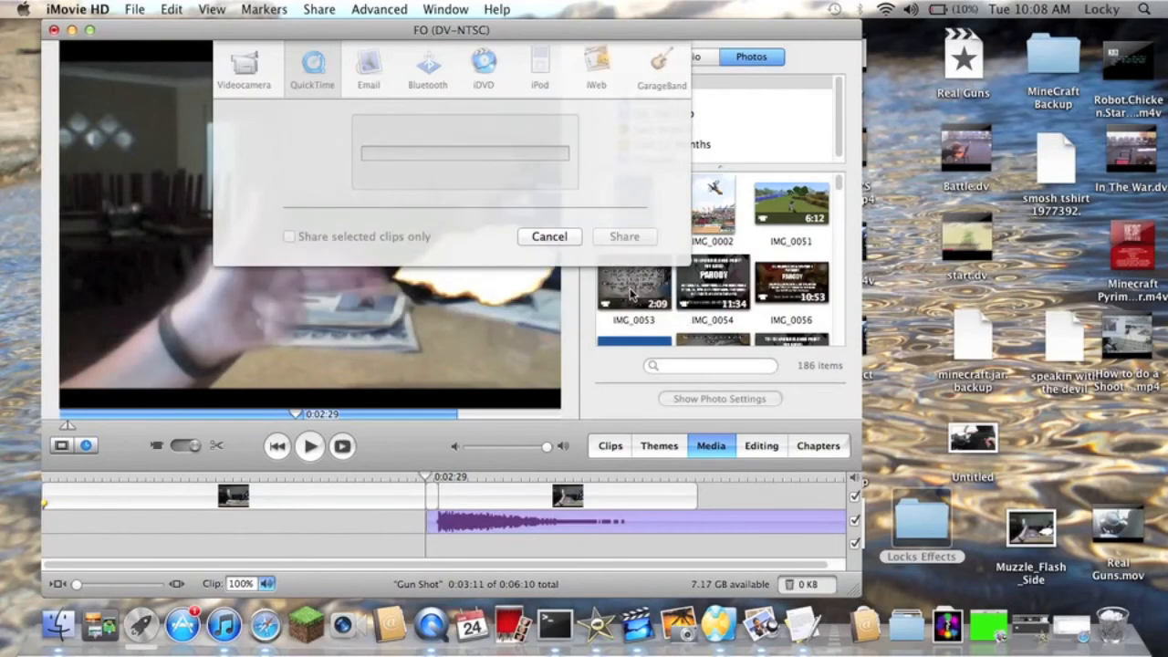
Save the exported movie as 'YOUOUOU' on the Desktop.
{"action": "left_click", "coordinate": [624, 238]}
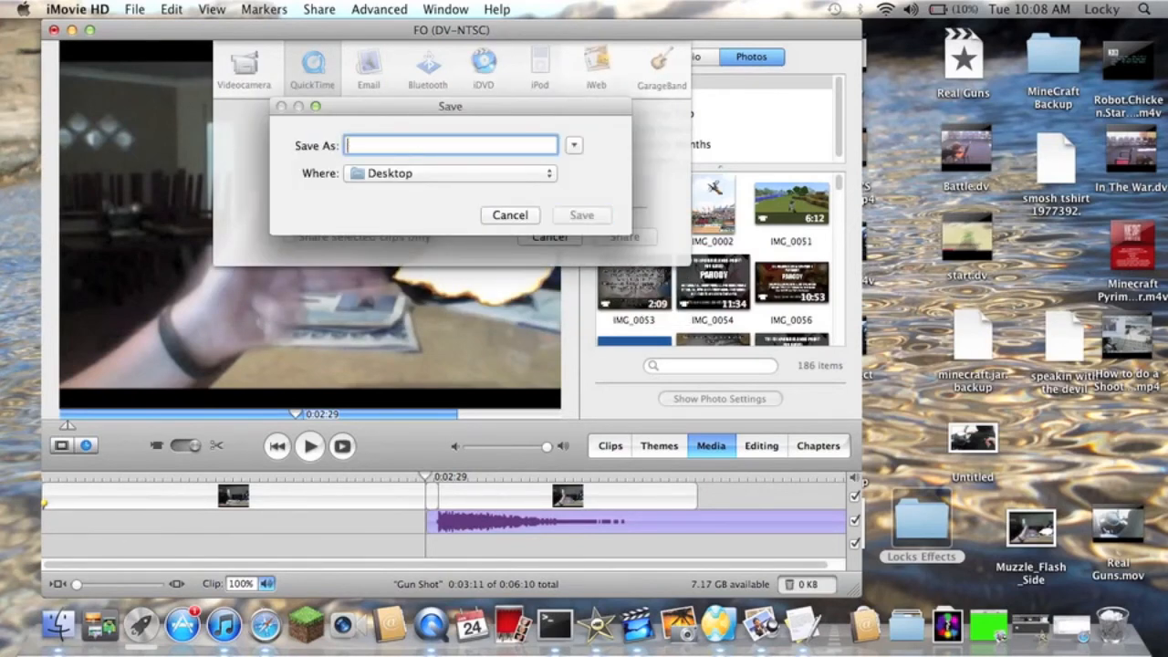
{"action": "type", "text": "YOUOUOU"}
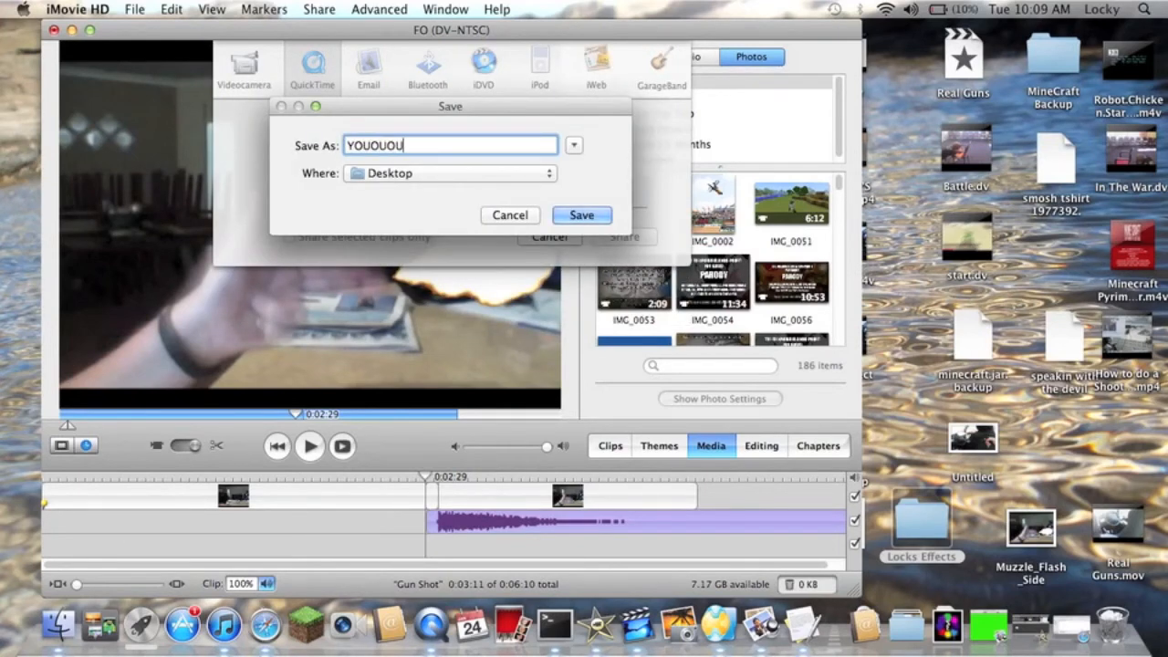
{"action": "left_click", "coordinate": [580, 215]}
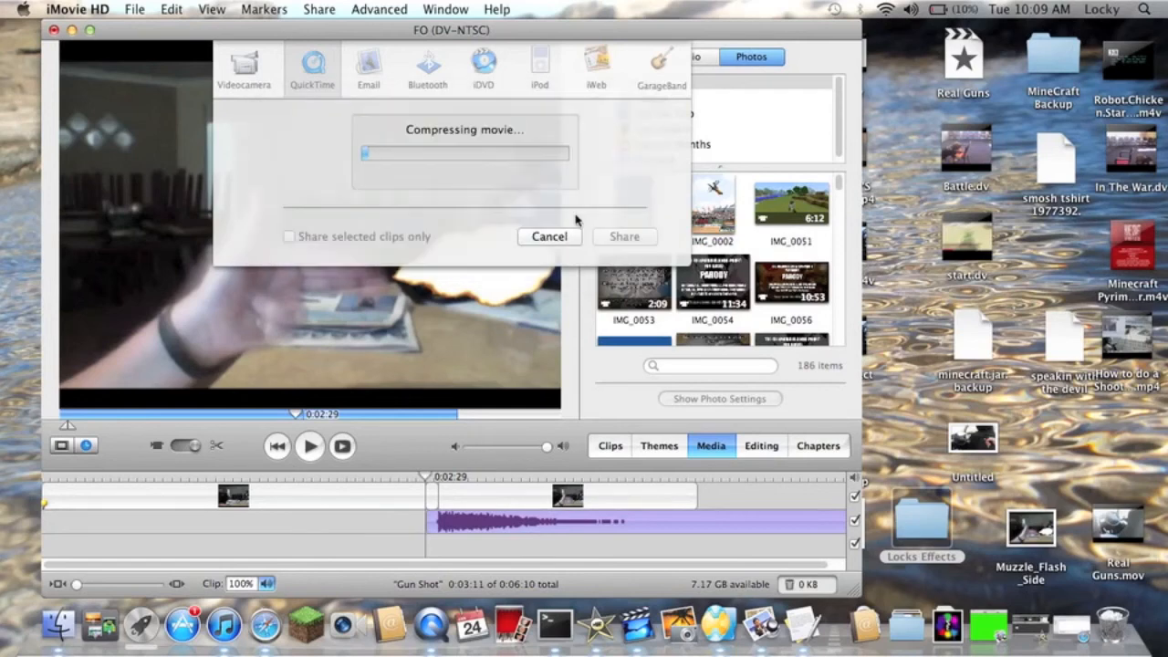
{"action": "left_click", "coordinate": [547, 237]}
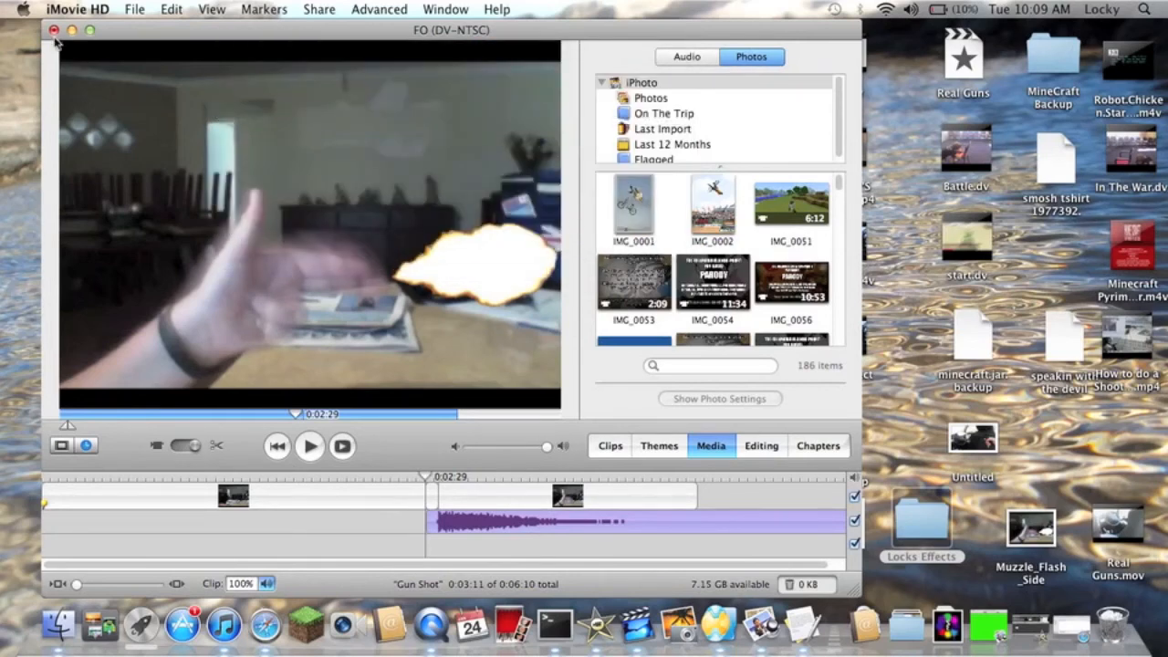
Close the project window and quit iMovie HD, leaving YOUOUOU on the Desktop.
{"action": "left_click", "coordinate": [55, 29]}
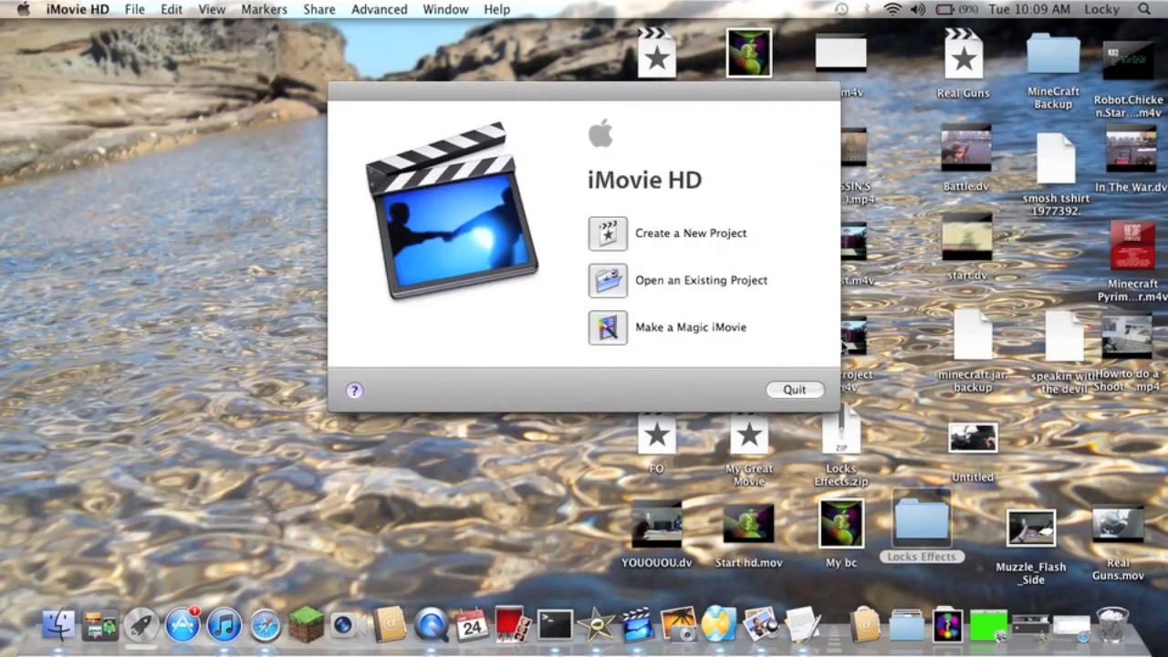
{"action": "left_click", "coordinate": [791, 391]}
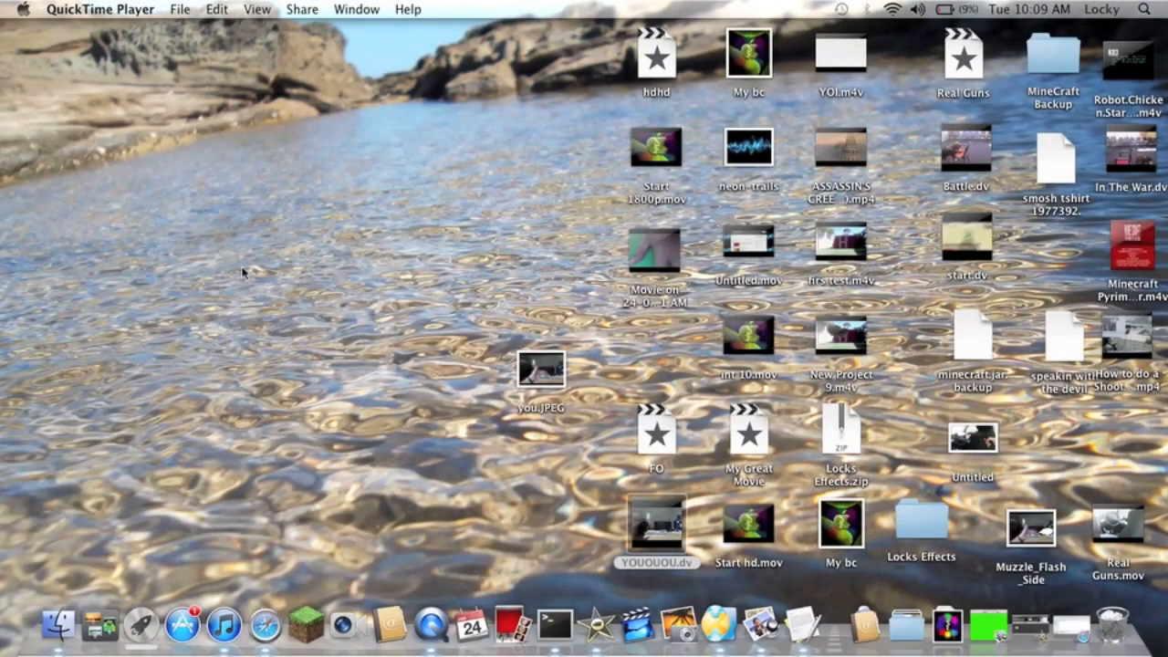
{"action": "mouse_move", "coordinate": [774, 157]}
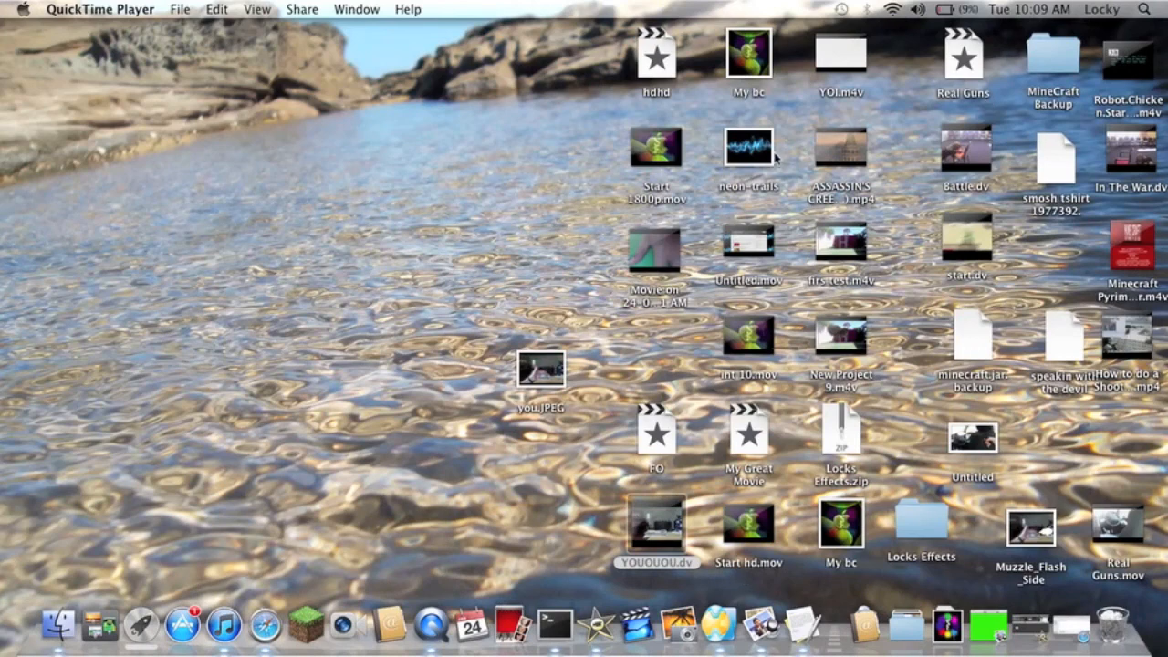
{"action": "mouse_move", "coordinate": [1091, 314]}
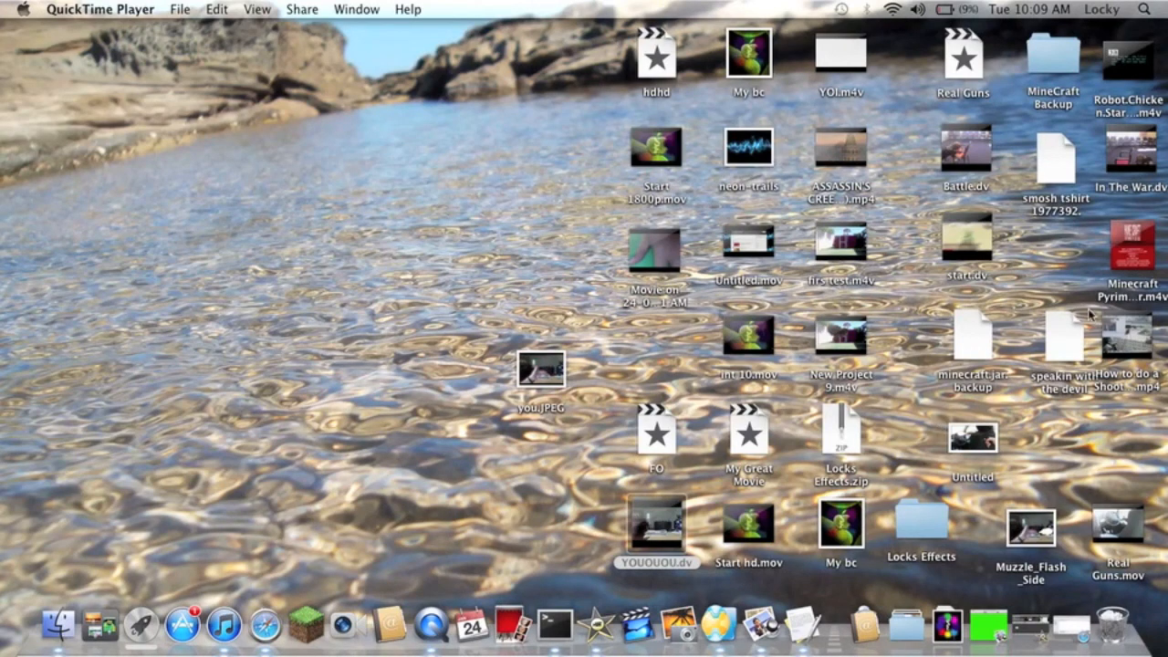
{"action": "mouse_move", "coordinate": [715, 53]}
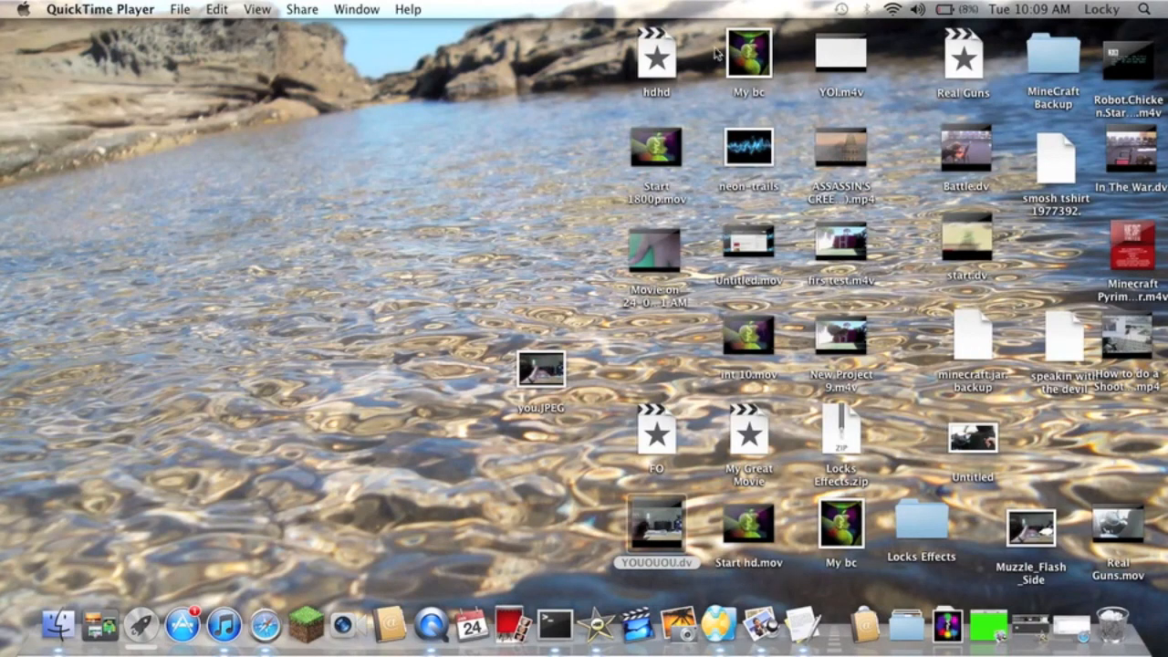